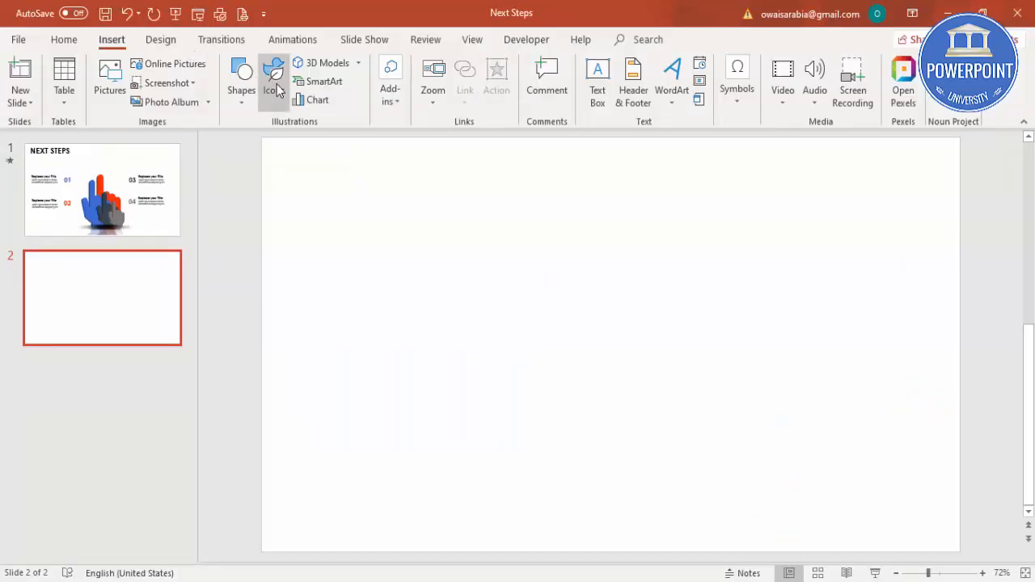
- Insert the pointing-hand icon from the Signs and symbols category onto slide 2
{"action": "left_click", "coordinate": [273, 78]}
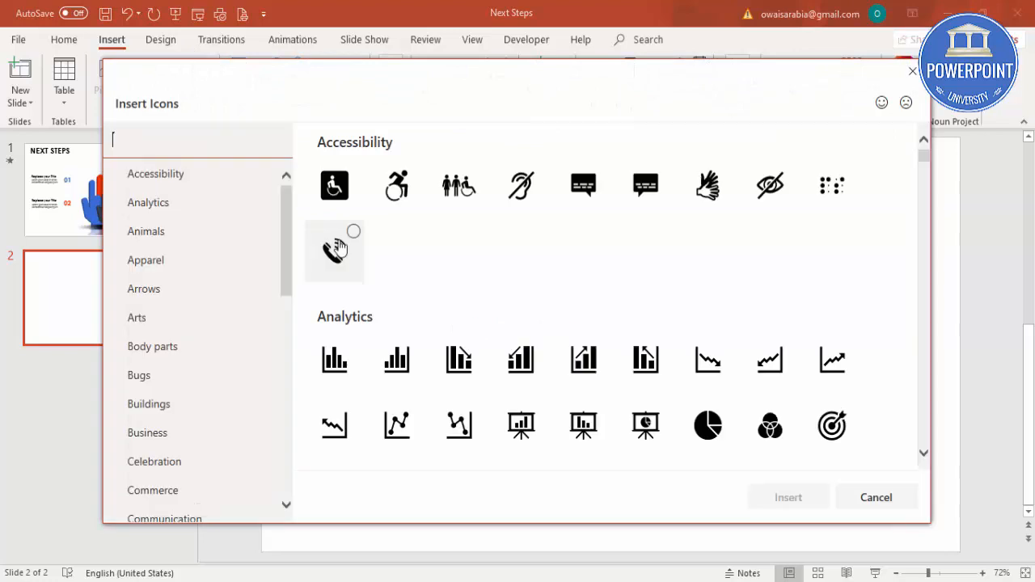
{"action": "scroll", "scroll_direction": "down", "scroll_amount": 3}
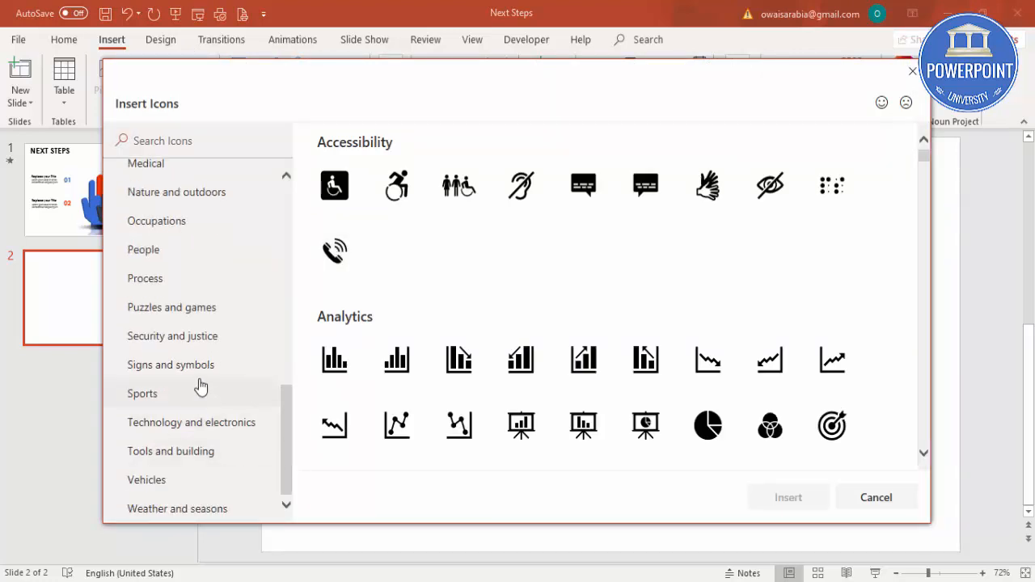
{"action": "left_click", "coordinate": [172, 365]}
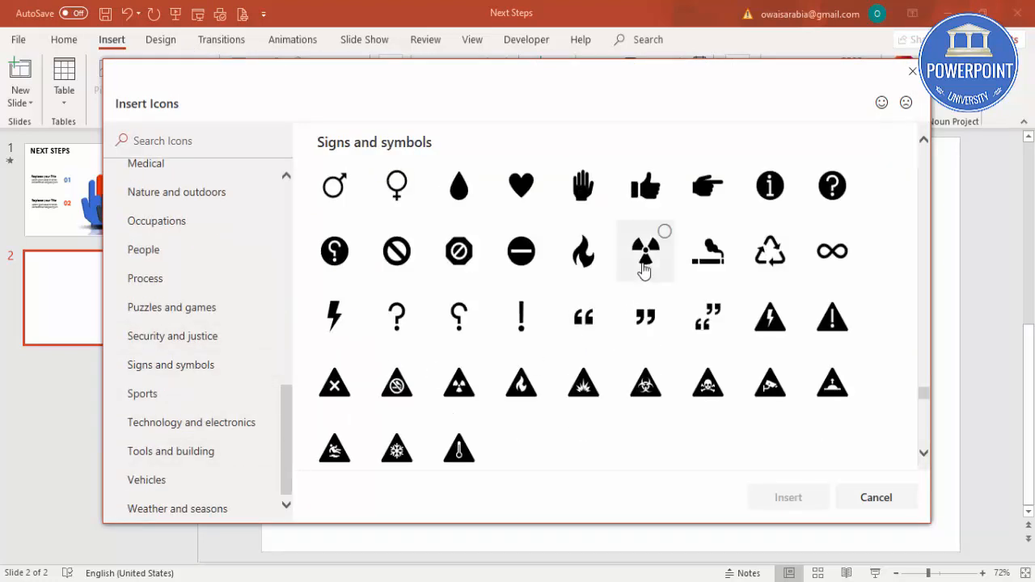
{"action": "left_click", "coordinate": [708, 185]}
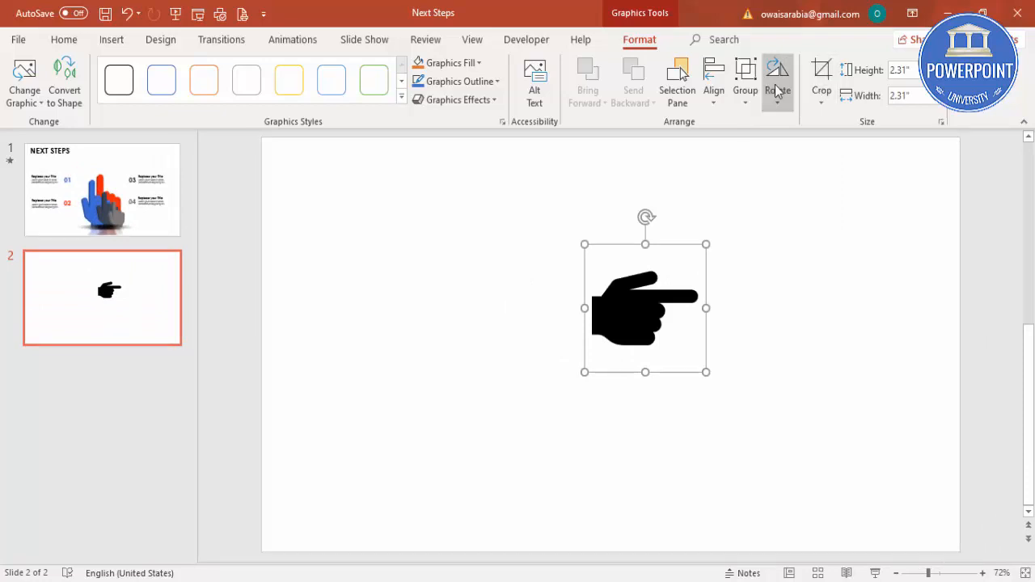
- Rotate the hand left 90°, convert it to a drawing shape, and rotate it upward again
{"action": "left_click", "coordinate": [776, 78]}
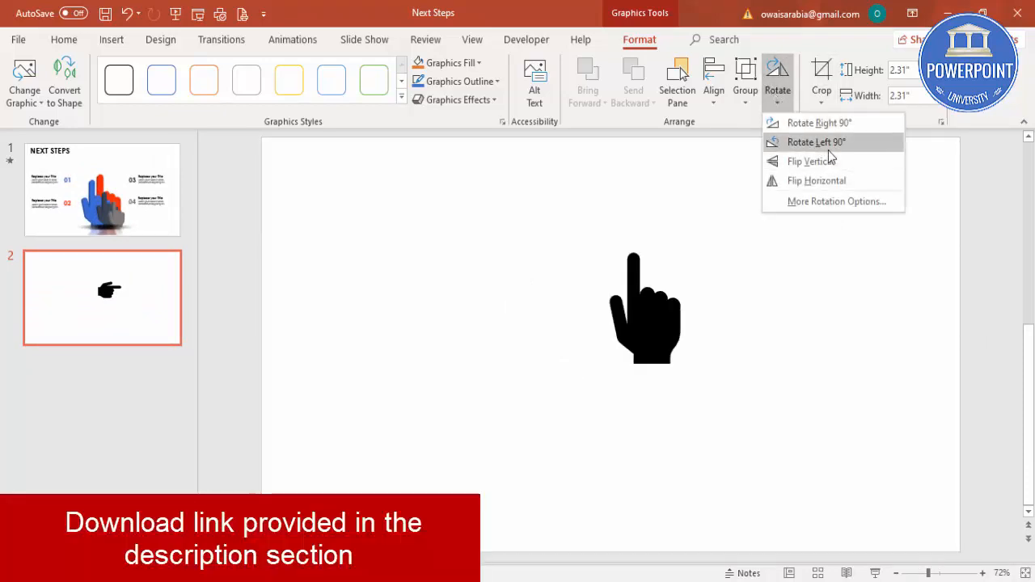
{"action": "left_click", "coordinate": [815, 143]}
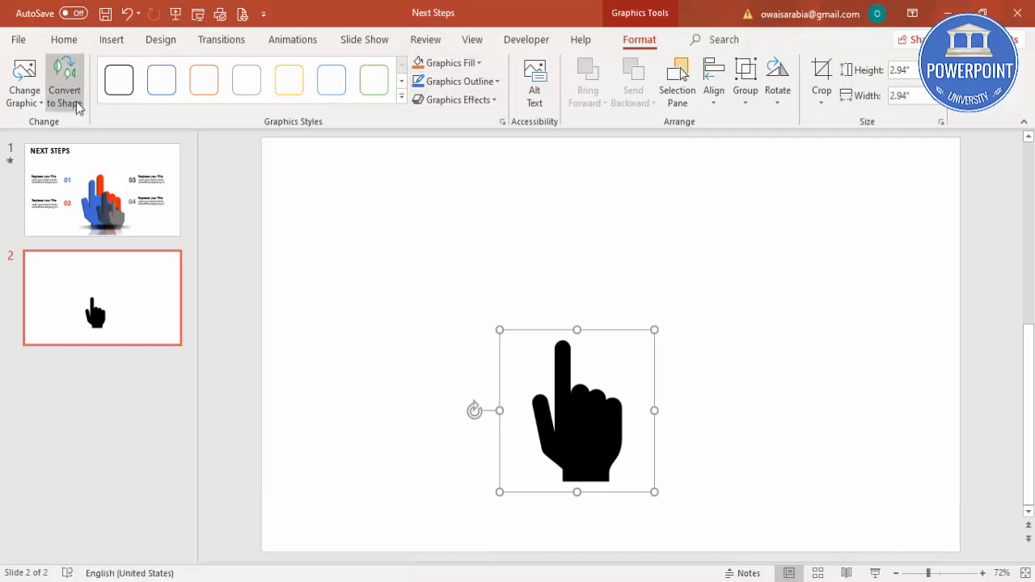
{"action": "left_click", "coordinate": [65, 80]}
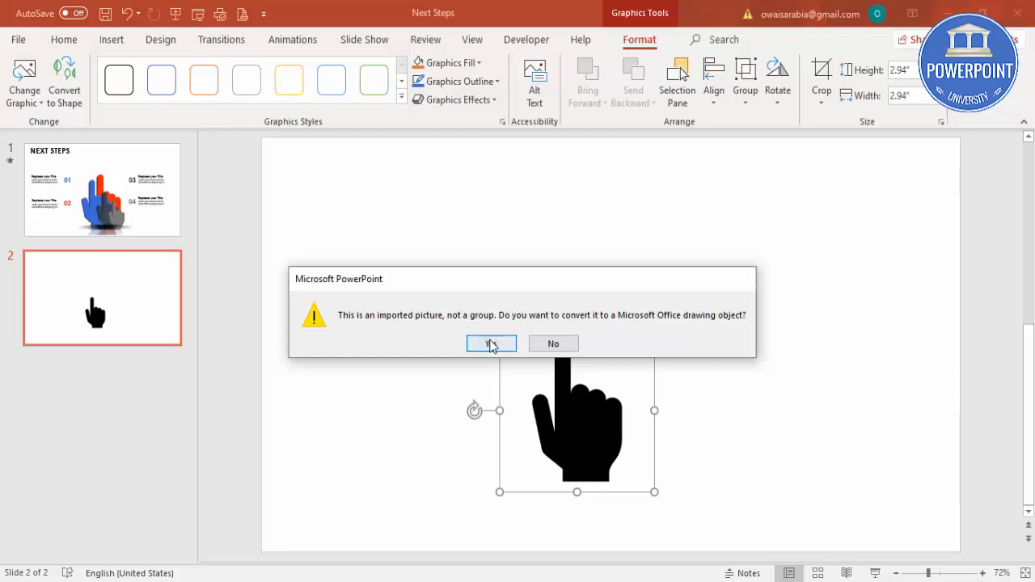
{"action": "left_click", "coordinate": [491, 343]}
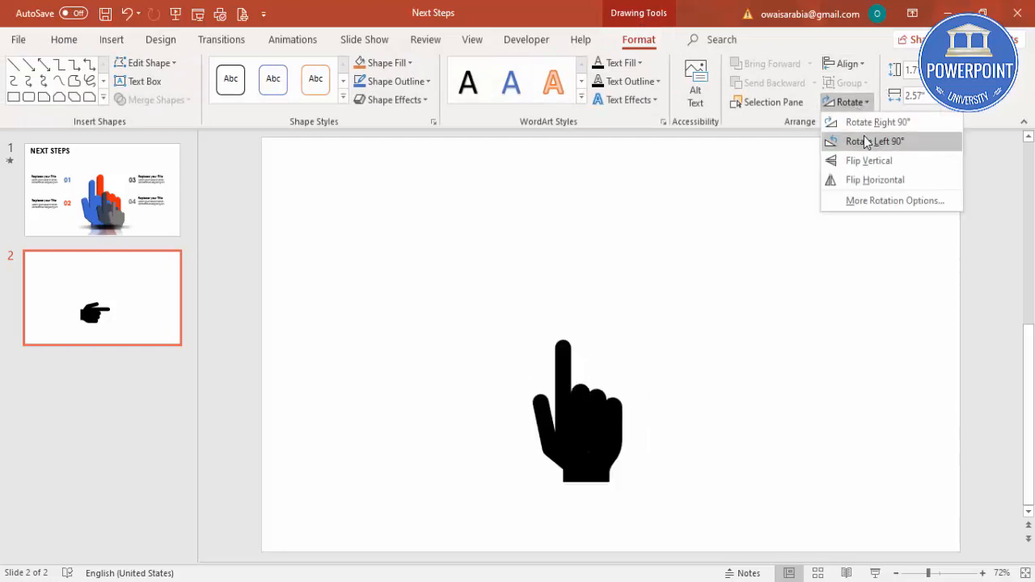
{"action": "left_click", "coordinate": [873, 141]}
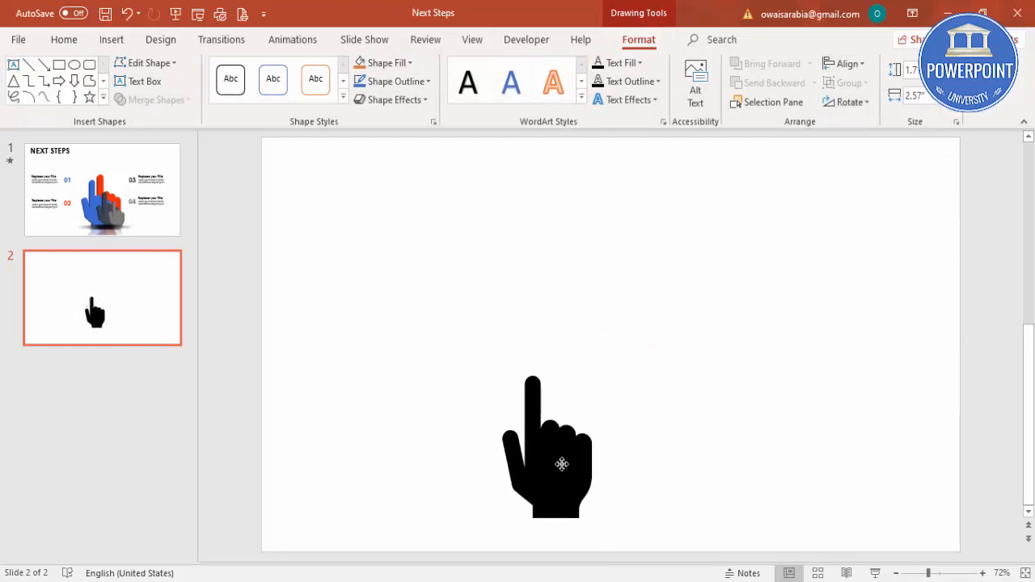
{"action": "left_click", "coordinate": [561, 462]}
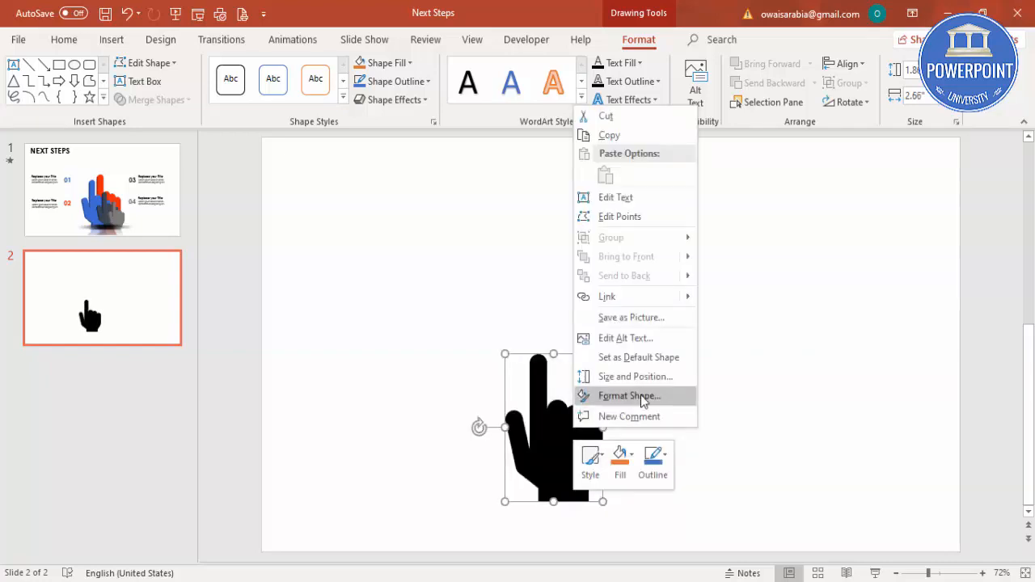
- In Format Shape, give the hand a perspective 3-D rotation and increase its 3-D depth
{"action": "left_click", "coordinate": [629, 395]}
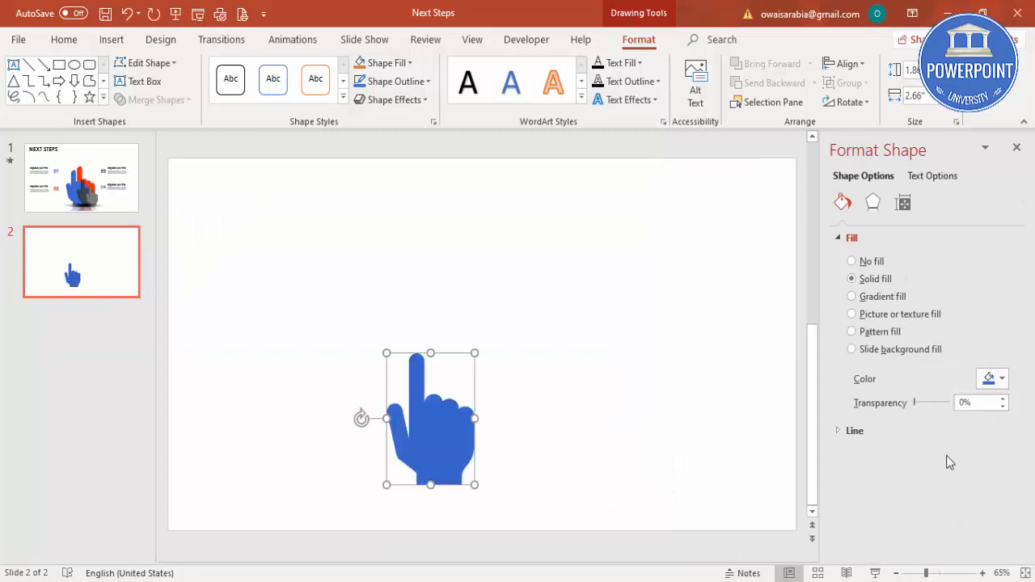
{"action": "left_click", "coordinate": [873, 202]}
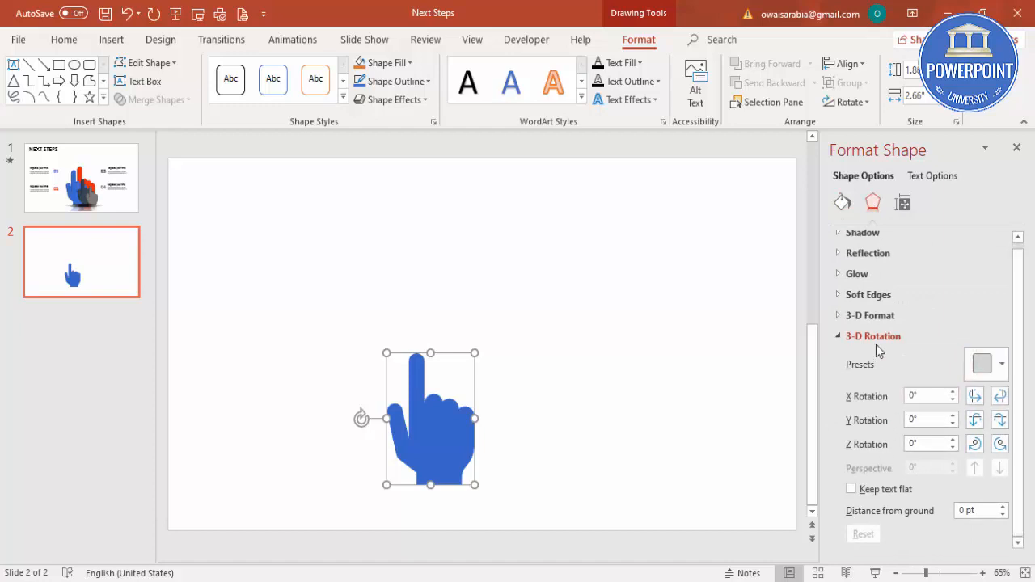
{"action": "left_click", "coordinate": [999, 364]}
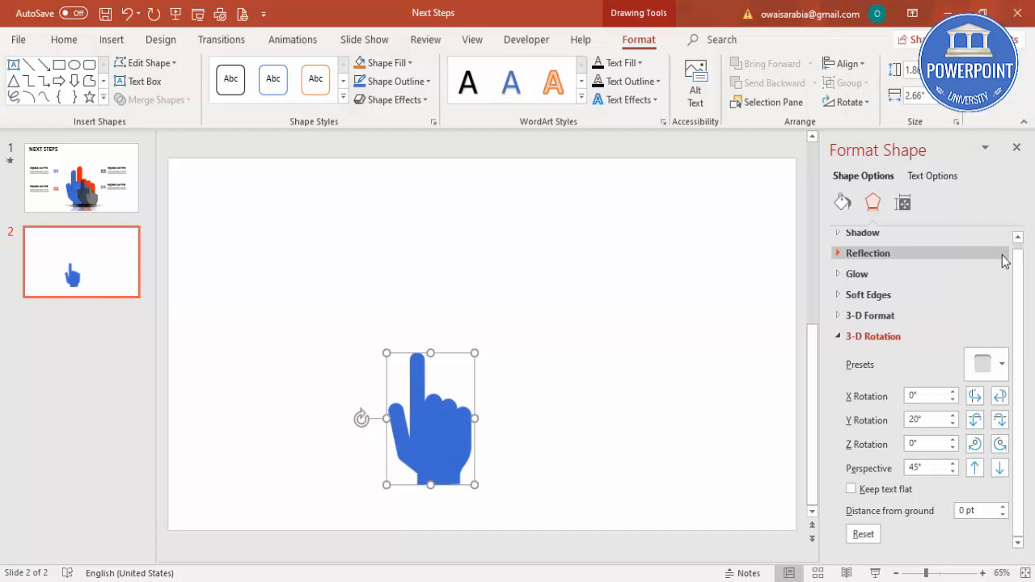
{"action": "left_click", "coordinate": [984, 364]}
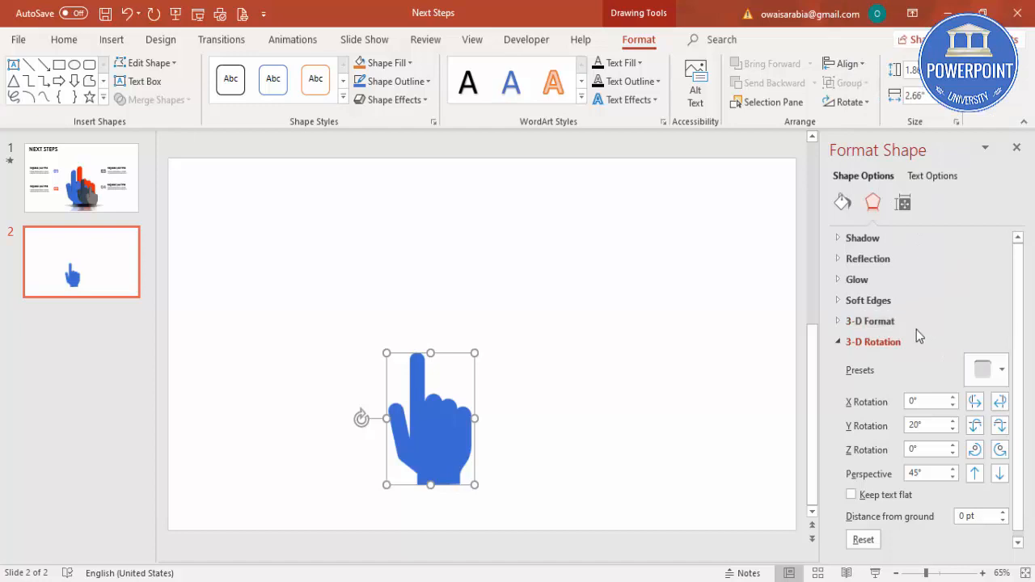
{"action": "left_click", "coordinate": [870, 320]}
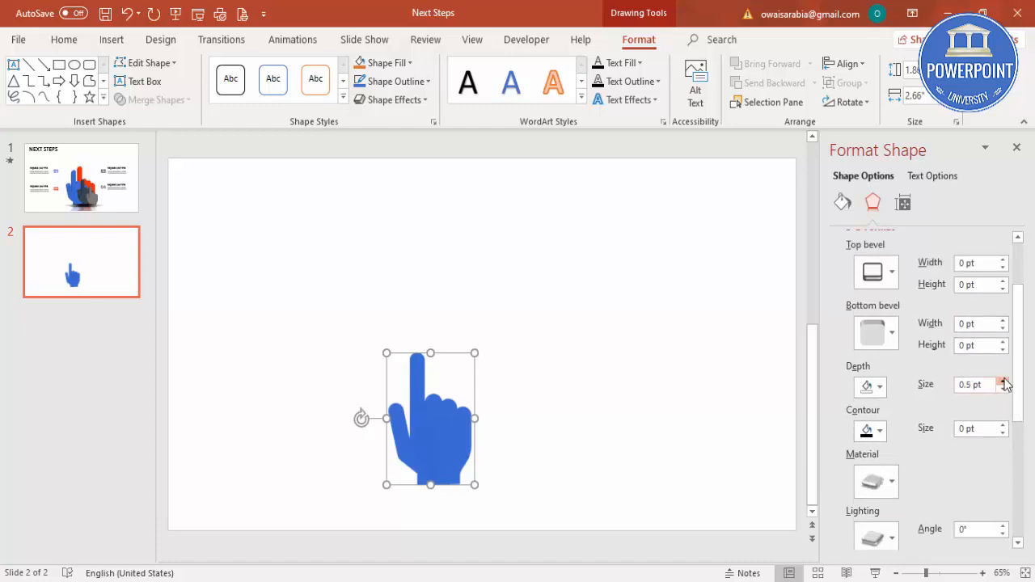
{"action": "left_click", "coordinate": [1002, 380]}
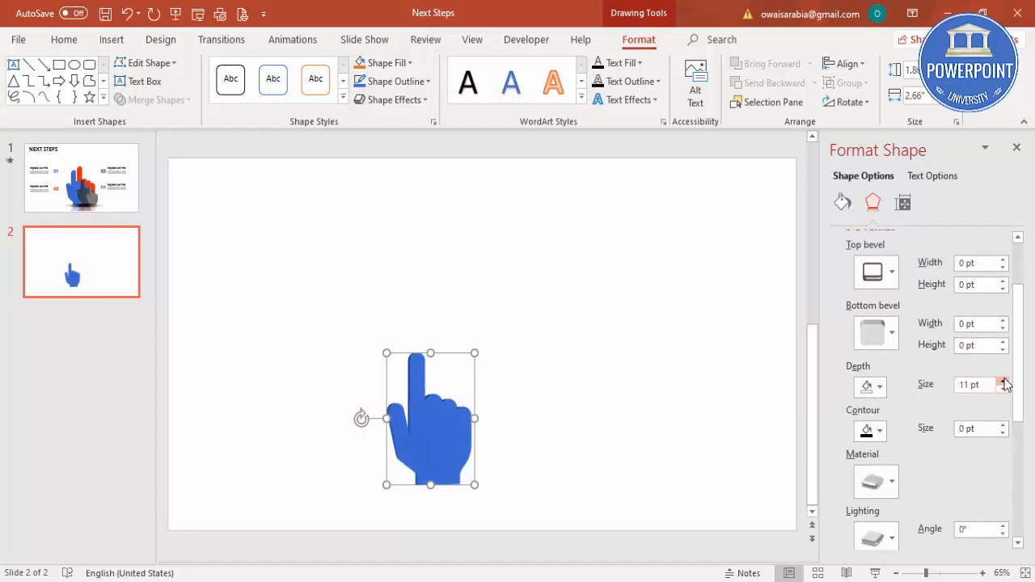
{"action": "left_click", "coordinate": [1002, 380]}
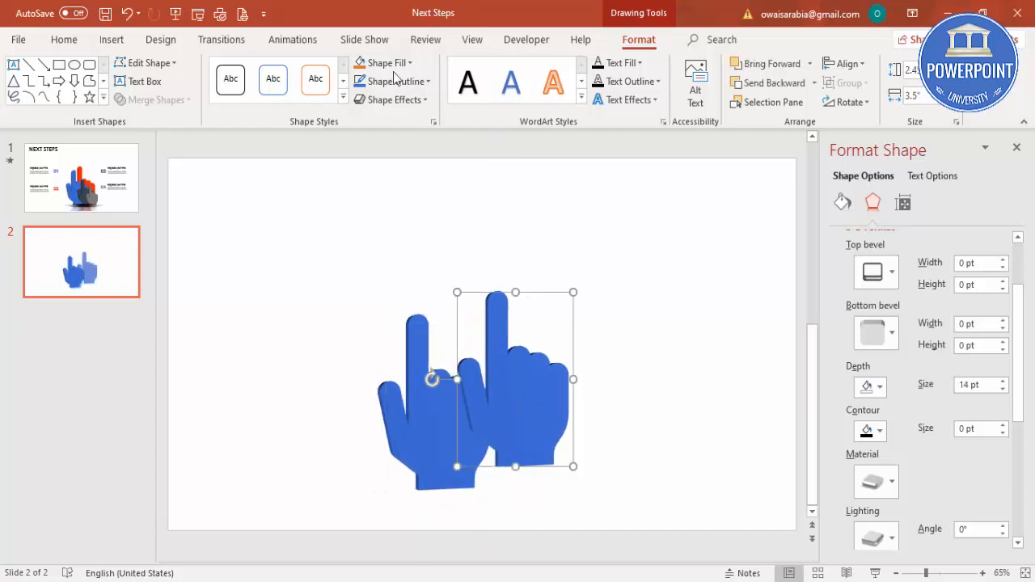
- Colour the duplicated hand red and line it up beside the blue hand
{"action": "left_click", "coordinate": [380, 62]}
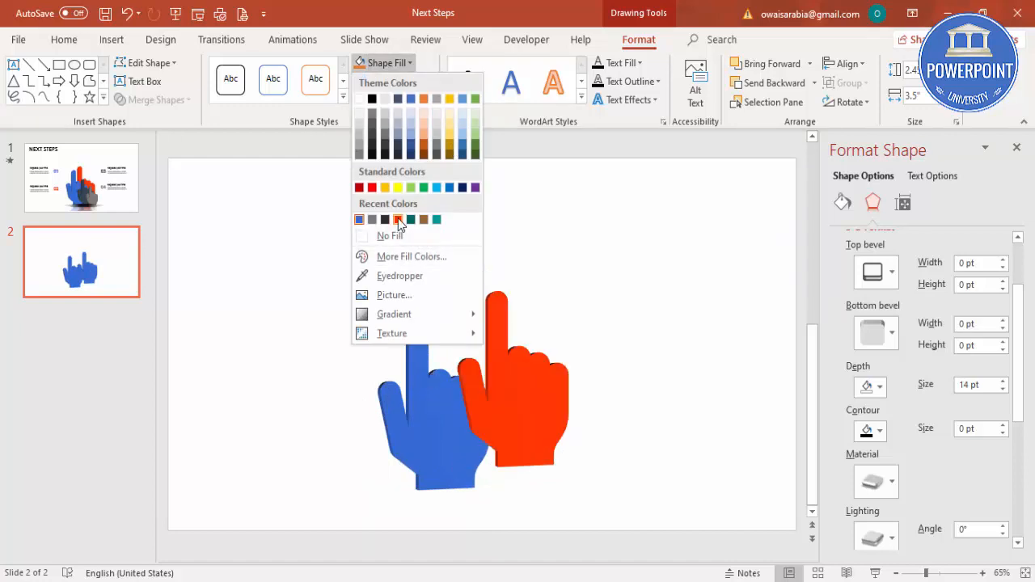
{"action": "left_click", "coordinate": [385, 219]}
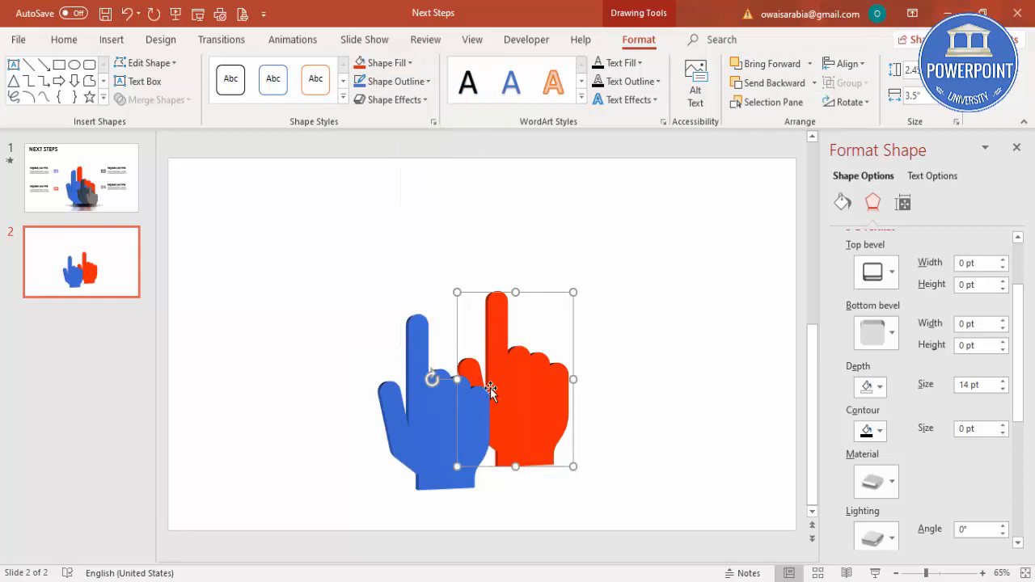
{"action": "left_click_drag", "start_coordinate": [514, 380], "coordinate": [449, 404]}
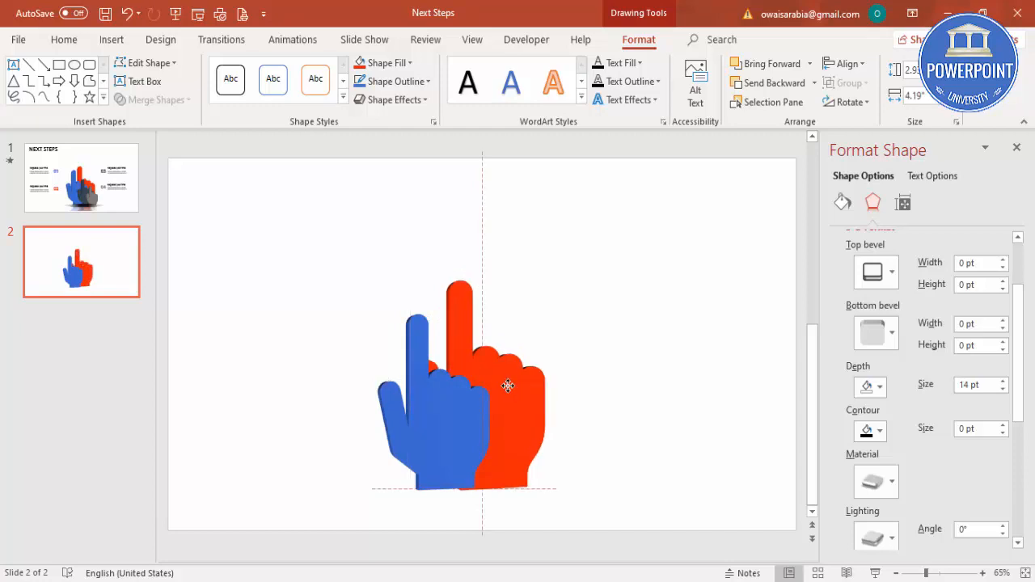
{"action": "left_click_drag", "start_coordinate": [507, 385], "coordinate": [498, 384]}
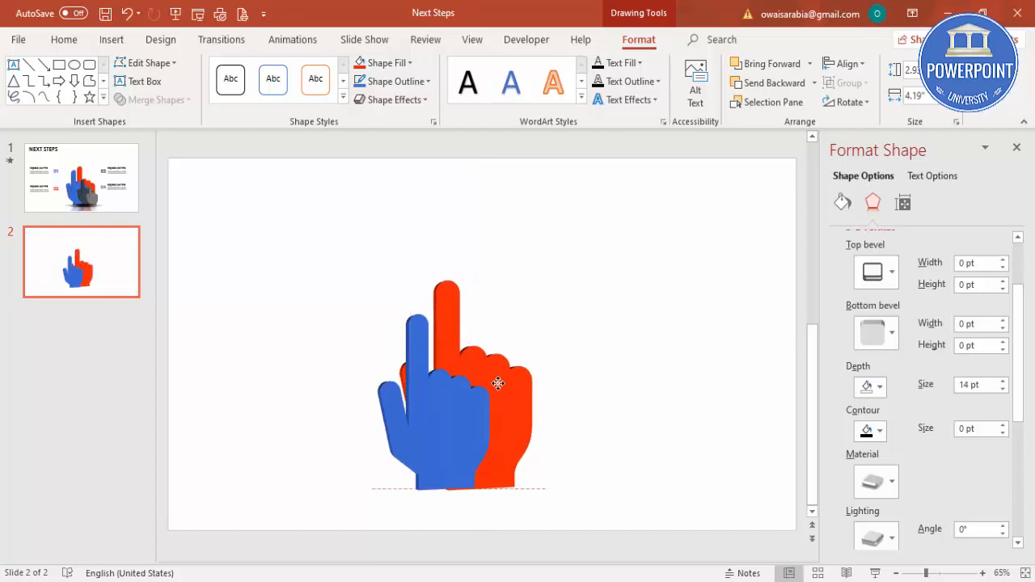
{"action": "left_click", "coordinate": [498, 383]}
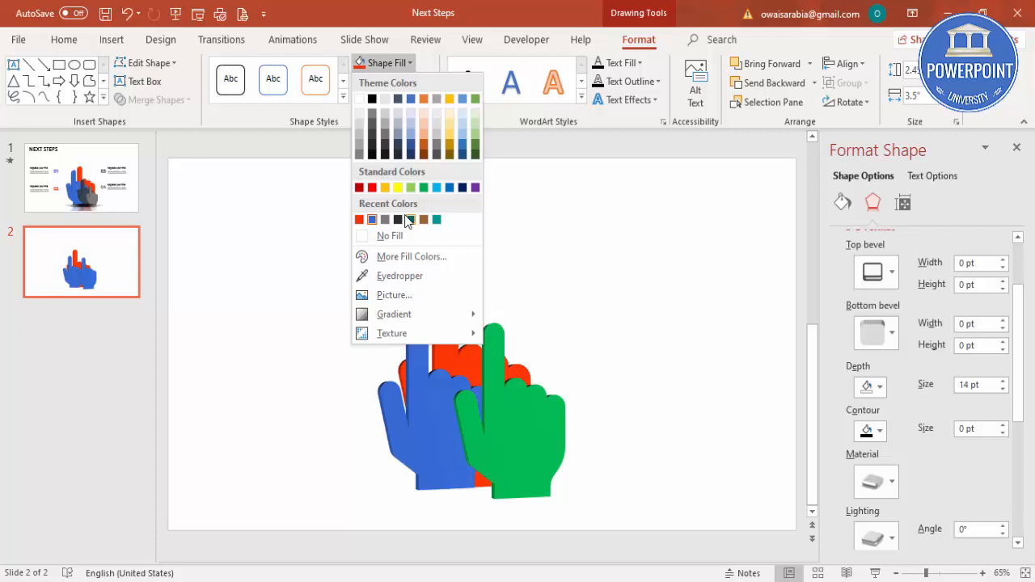
- Colour the third hand dark grey and move the grey hand over the black hand
{"action": "left_click", "coordinate": [398, 220]}
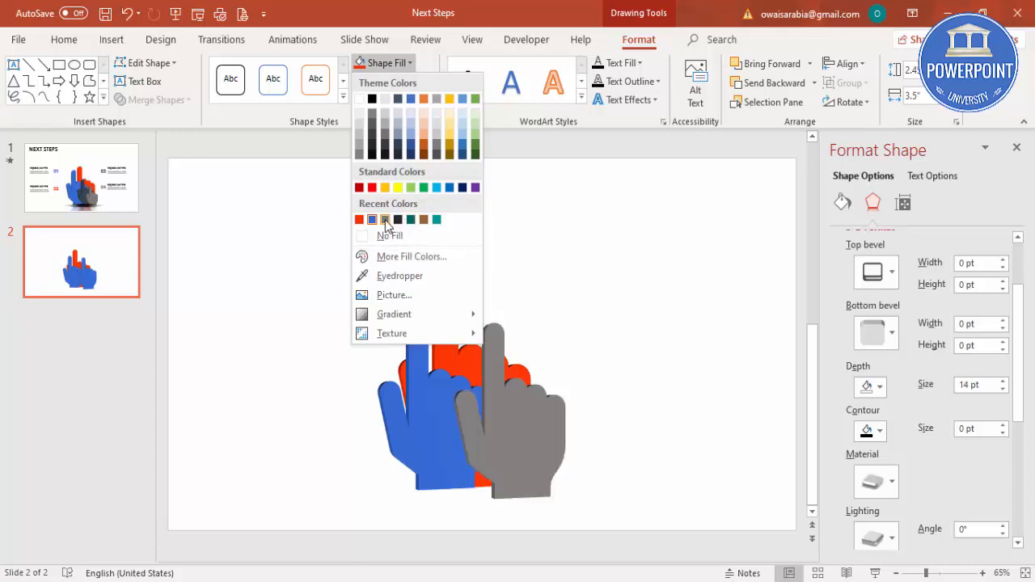
{"action": "left_click", "coordinate": [397, 220]}
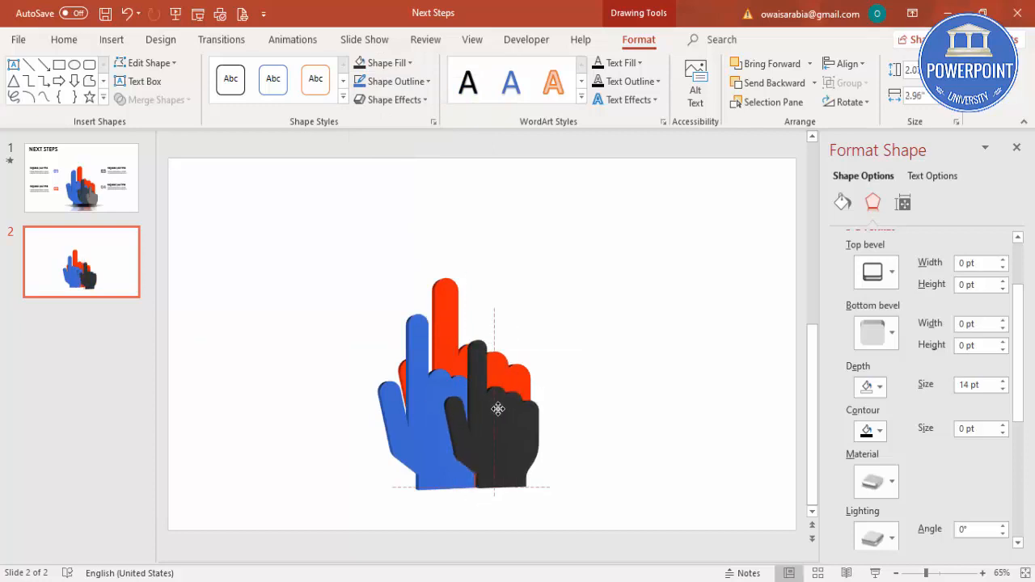
{"action": "left_click", "coordinate": [498, 407]}
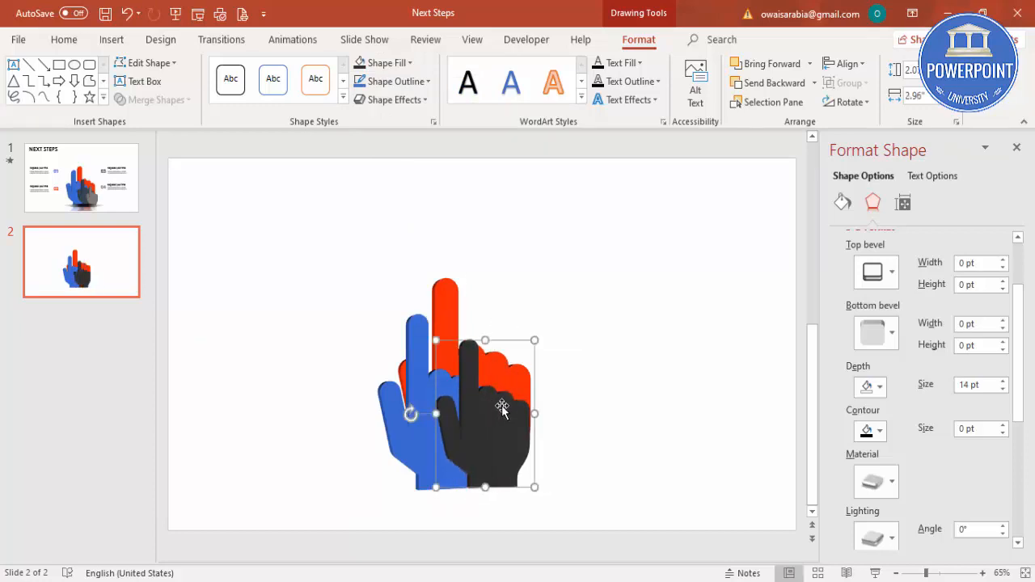
{"action": "left_click", "coordinate": [382, 62]}
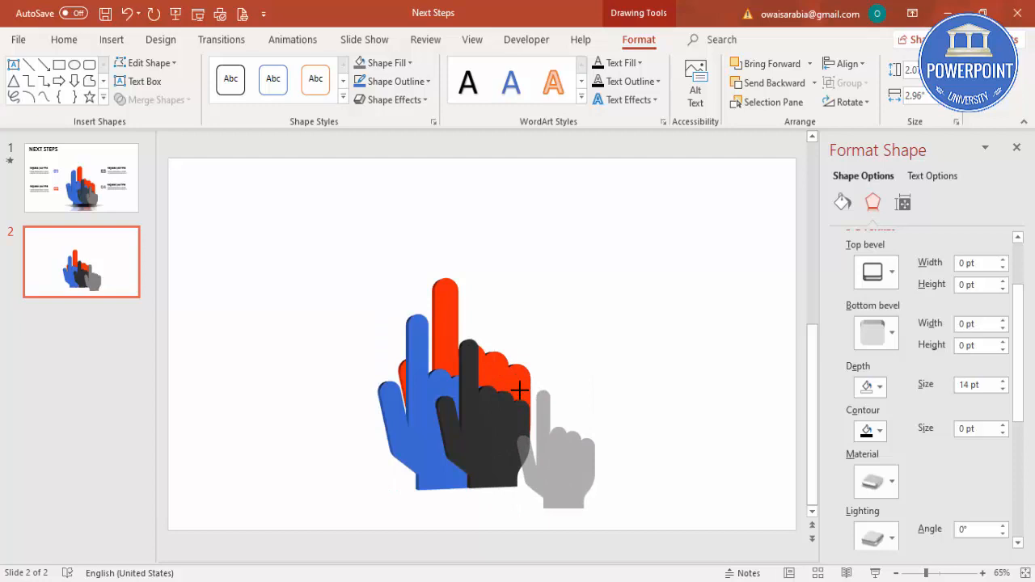
{"action": "left_click_drag", "start_coordinate": [521, 393], "coordinate": [514, 445]}
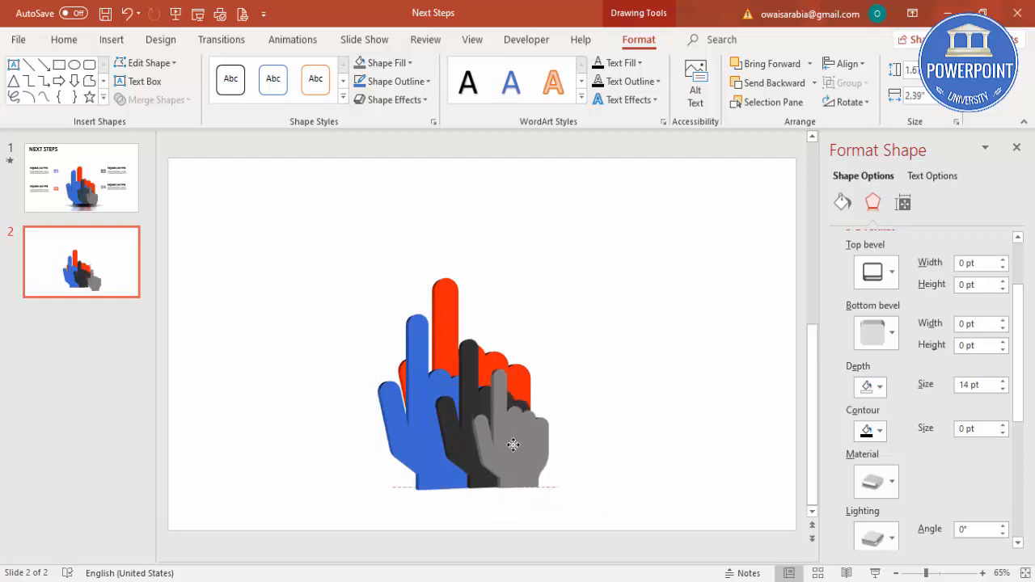
{"action": "left_click", "coordinate": [511, 445]}
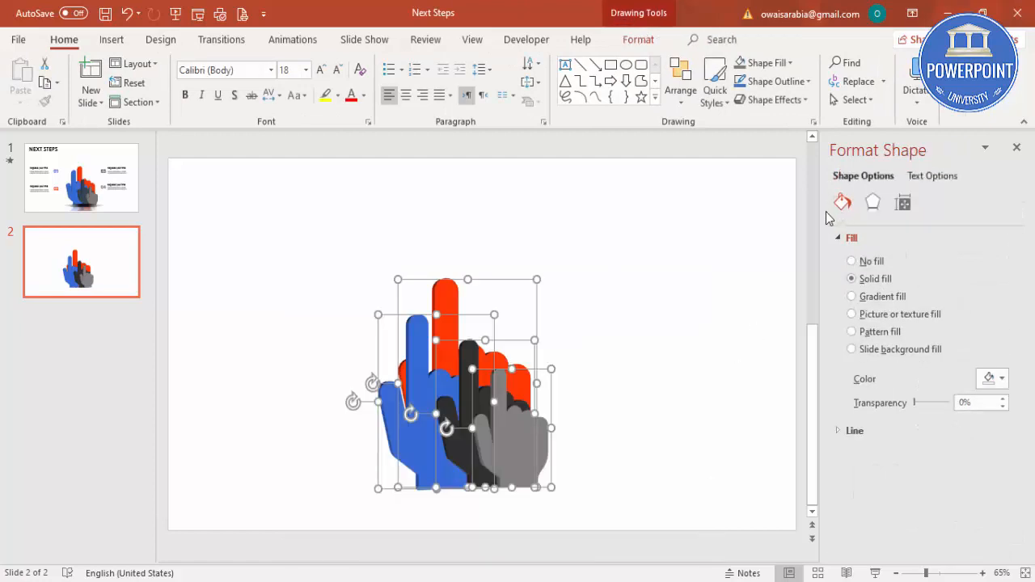
{"action": "mouse_move", "coordinate": [873, 203]}
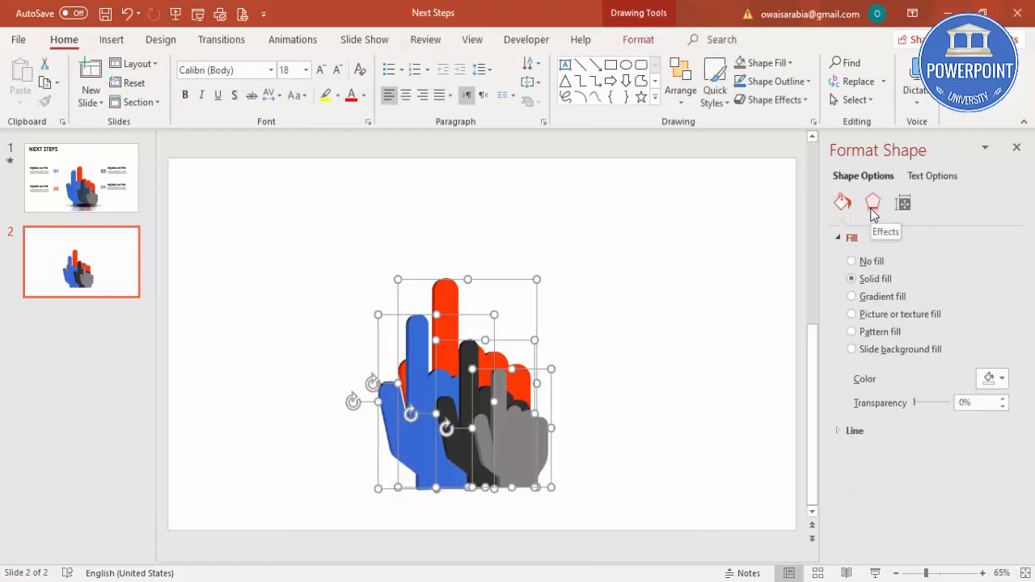
- Apply a reflection preset to all four hands from the Format Shape effects
{"action": "left_click", "coordinate": [873, 203]}
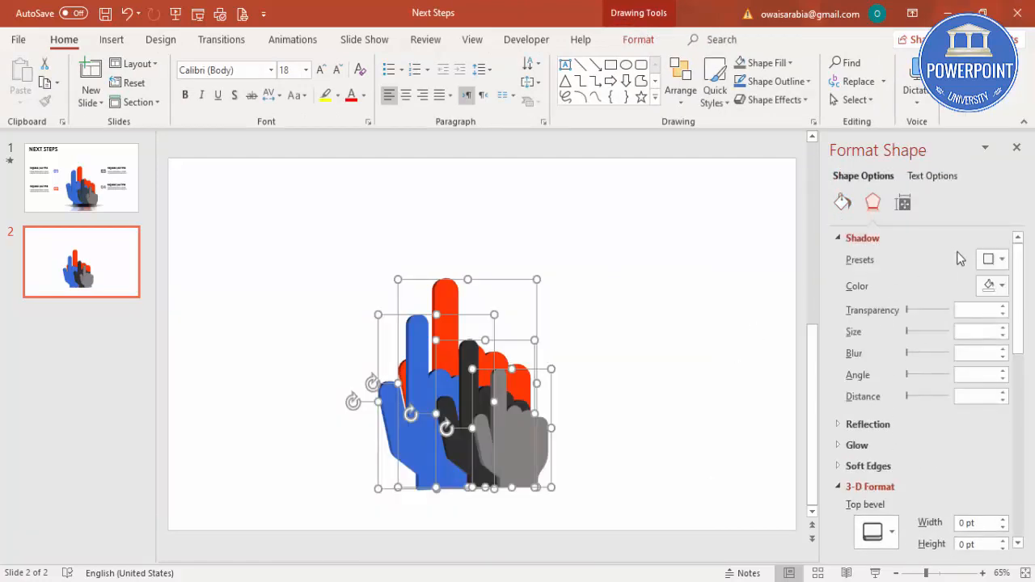
{"action": "left_click", "coordinate": [862, 238]}
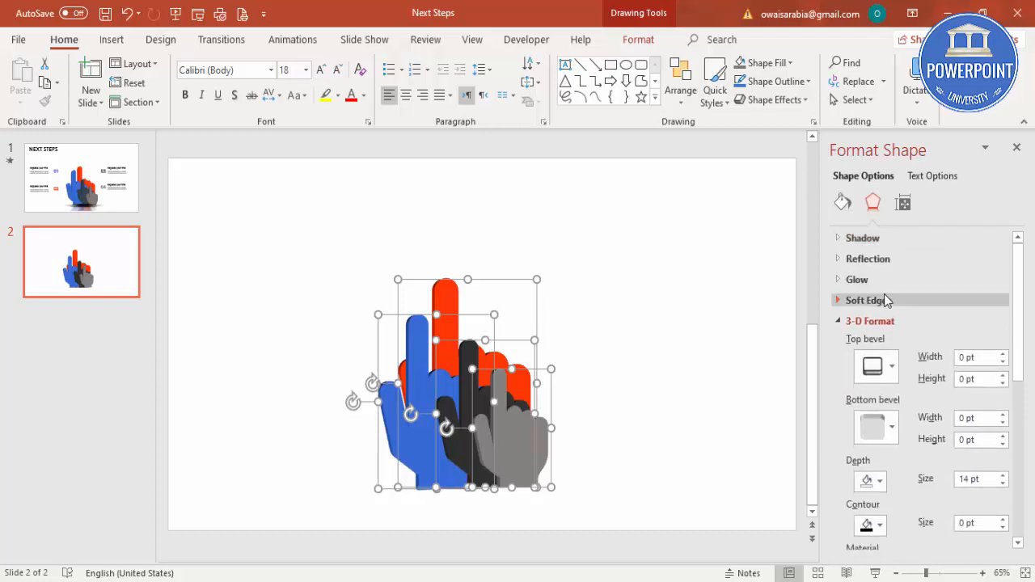
{"action": "left_click", "coordinate": [867, 259]}
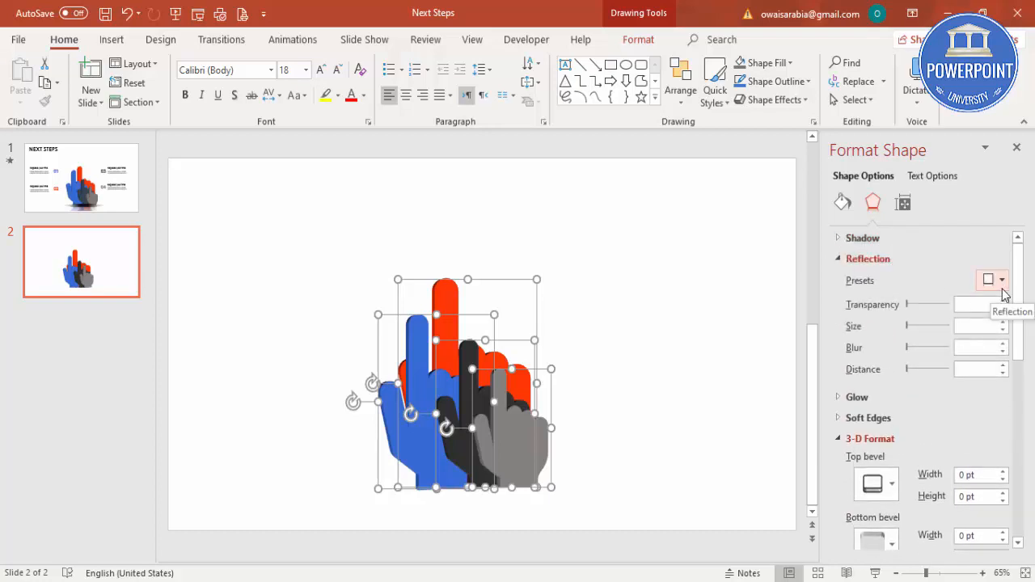
{"action": "left_click", "coordinate": [986, 279]}
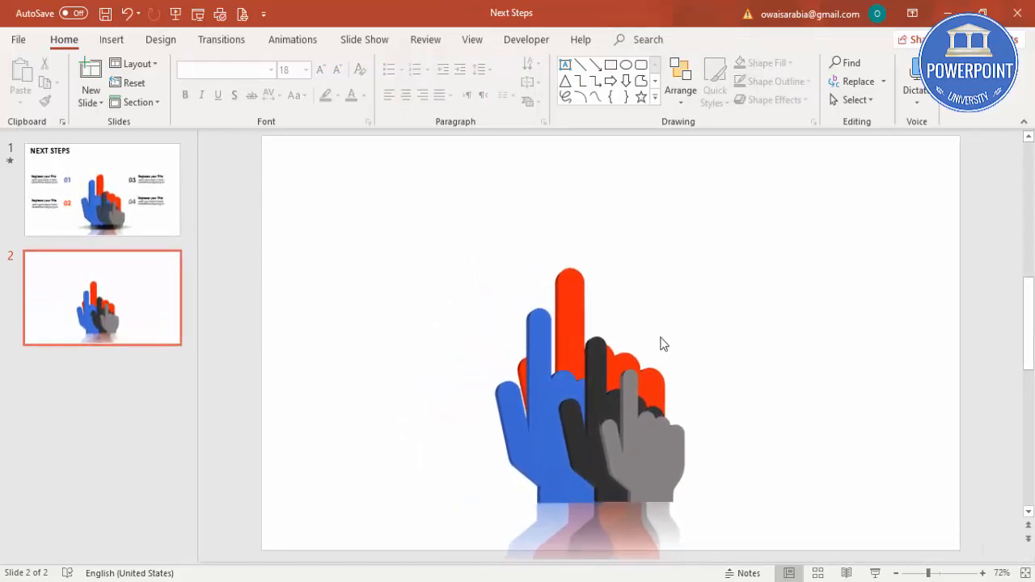
- Add the Spinner effect from More Entrance Effects to the selected hands
{"action": "left_click", "coordinate": [541, 364]}
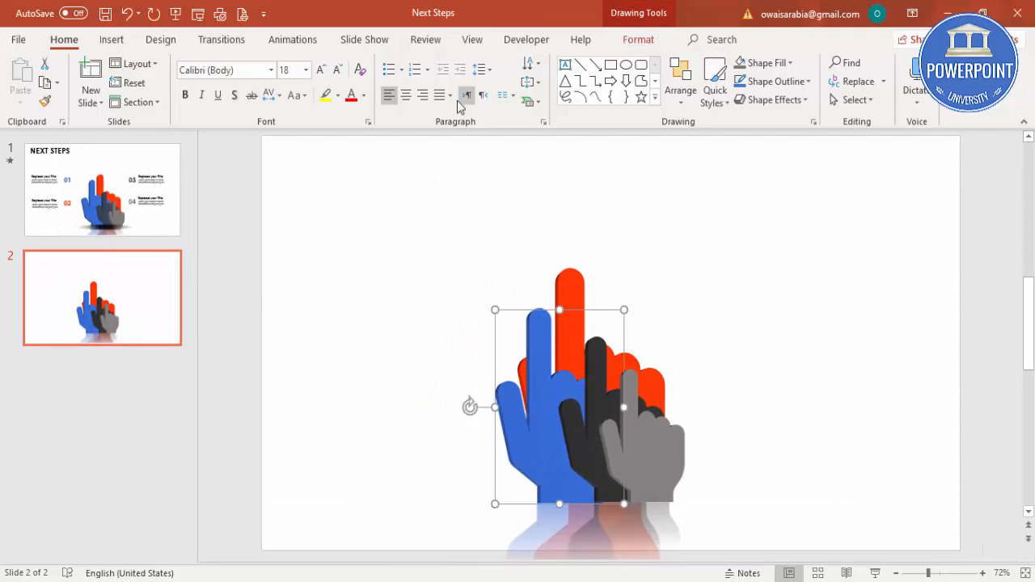
{"action": "left_click", "coordinate": [293, 38]}
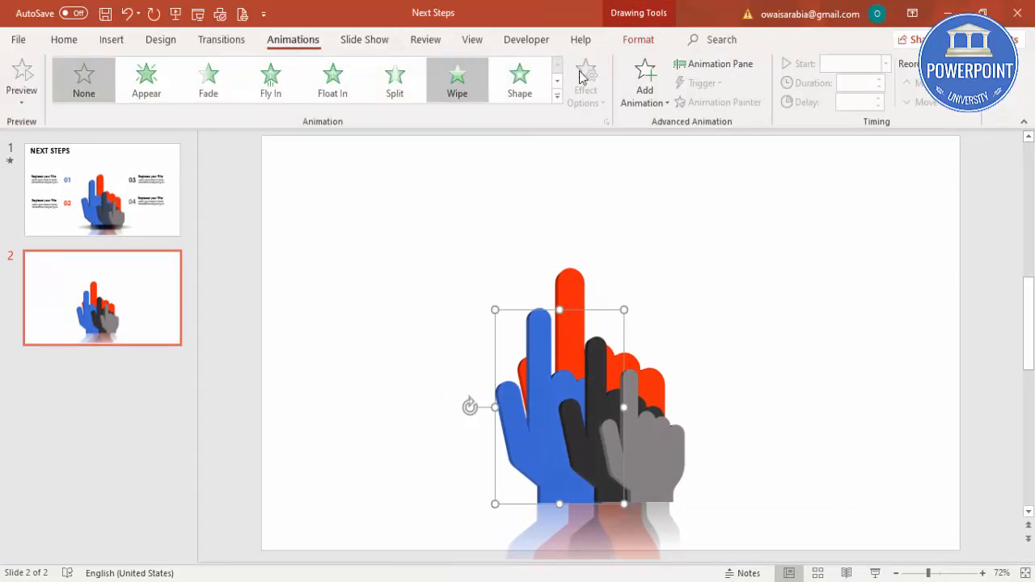
{"action": "left_click", "coordinate": [644, 81]}
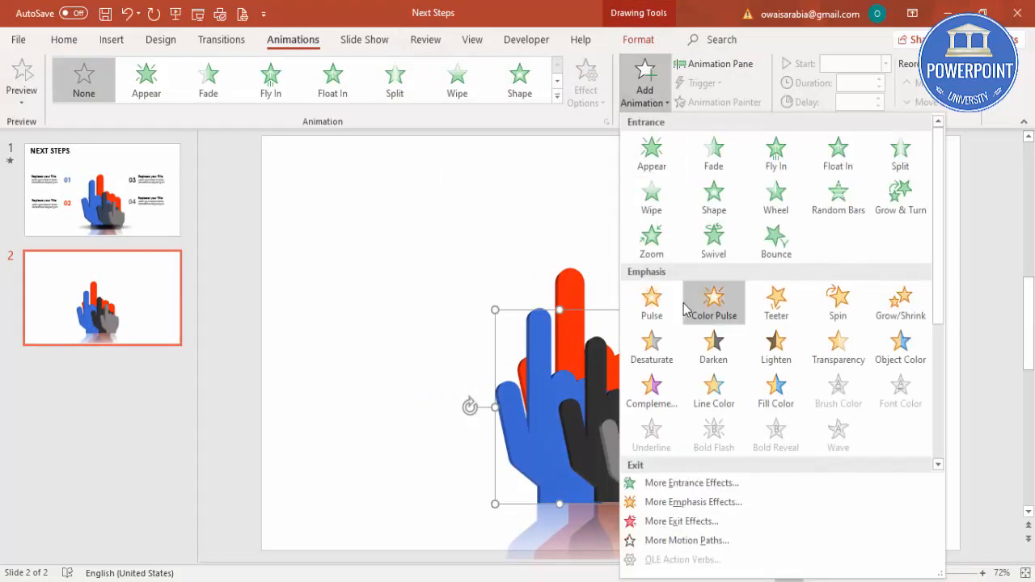
{"action": "mouse_move", "coordinate": [692, 482]}
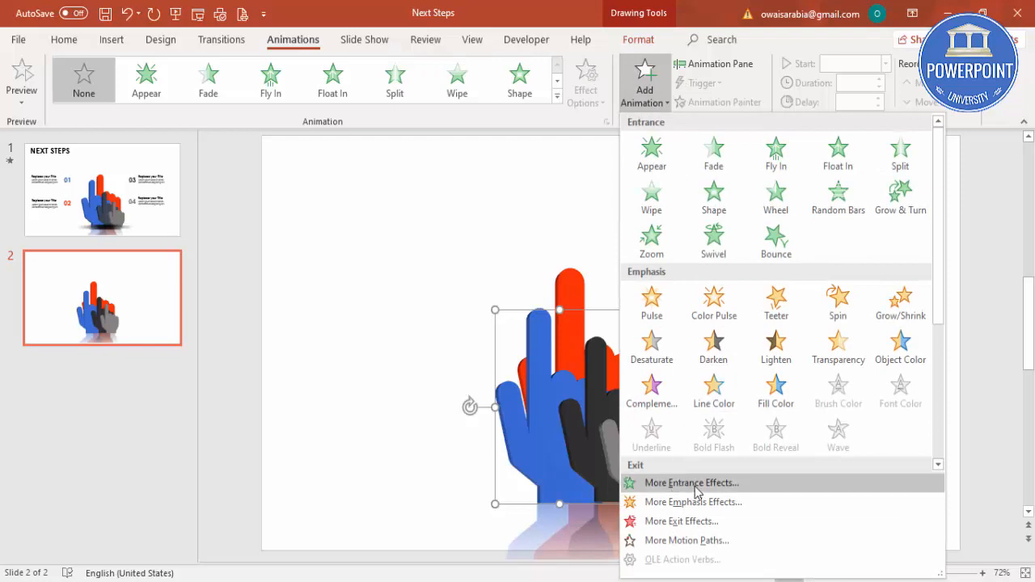
{"action": "left_click", "coordinate": [692, 482]}
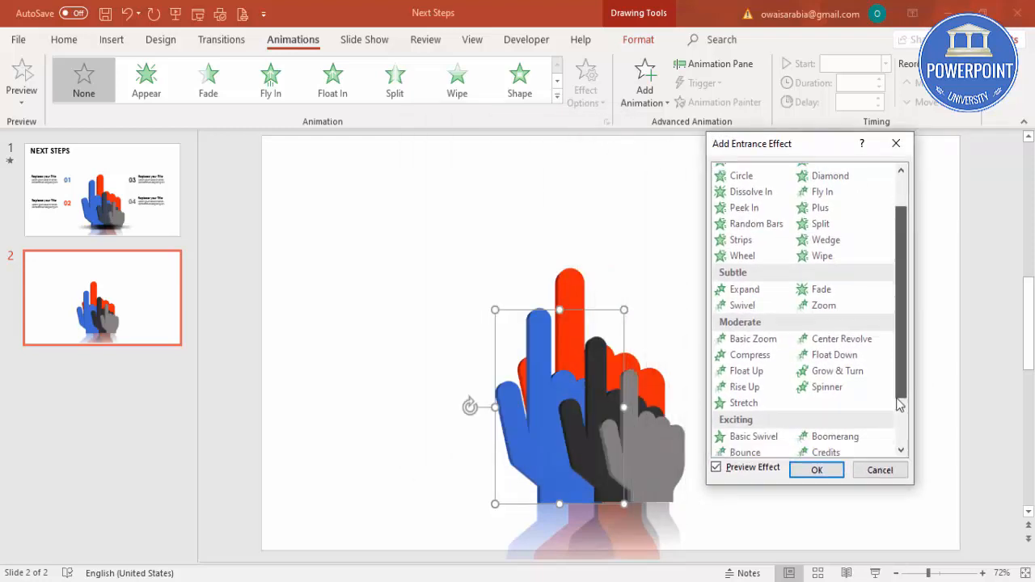
{"action": "scroll", "scroll_direction": "down", "scroll_amount": 3}
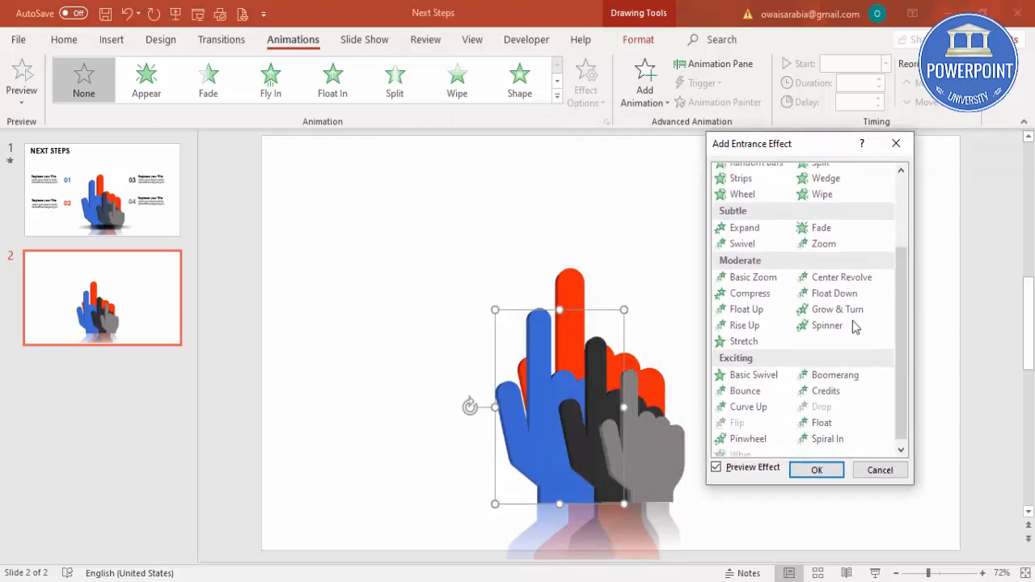
{"action": "left_click", "coordinate": [826, 325]}
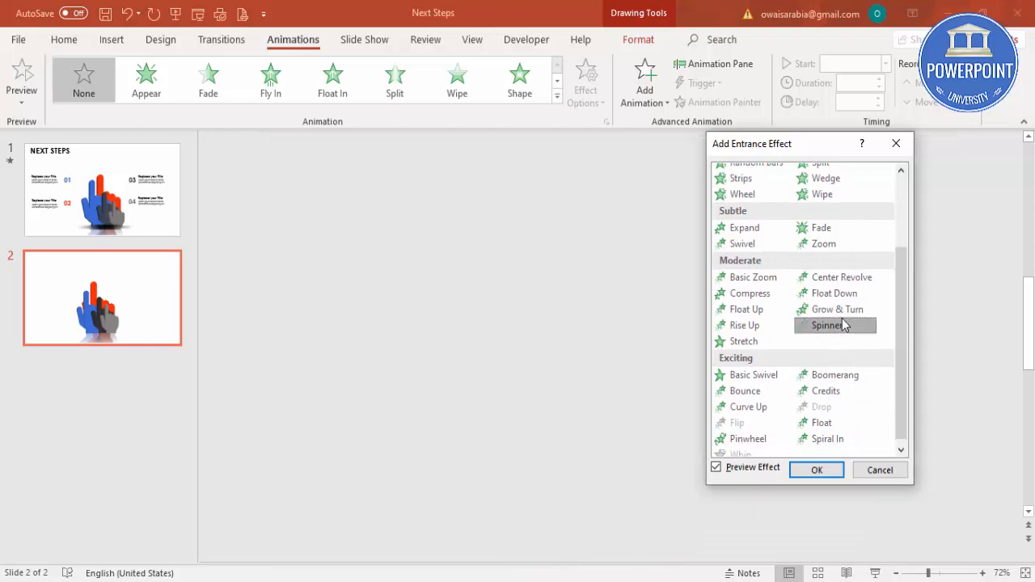
{"action": "left_click", "coordinate": [826, 325]}
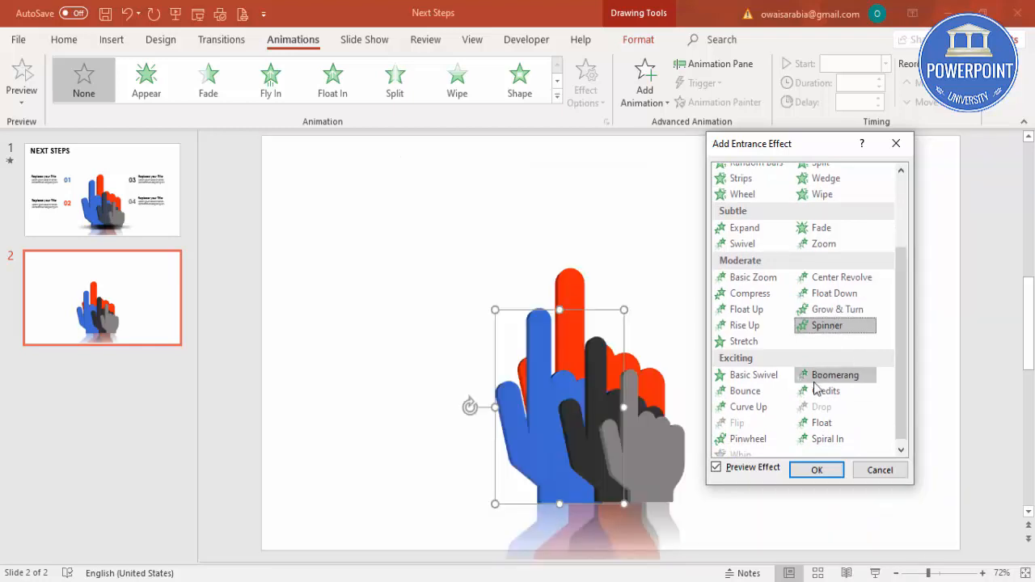
{"action": "left_click", "coordinate": [827, 325]}
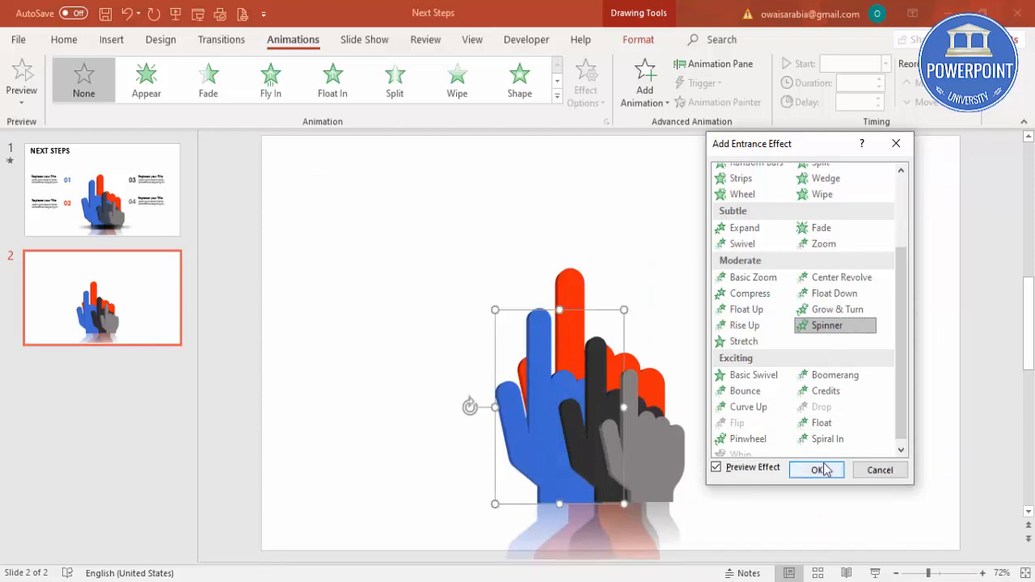
{"action": "left_click", "coordinate": [816, 469]}
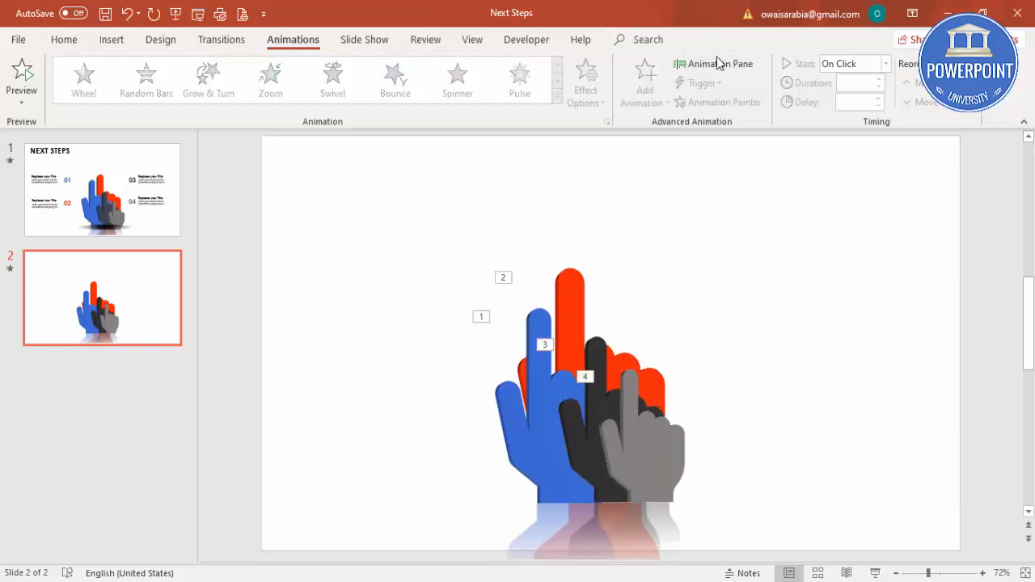
- In the Animation Pane set the hands to start With Previous, adjust timing, and preview all
{"action": "left_click", "coordinate": [720, 65]}
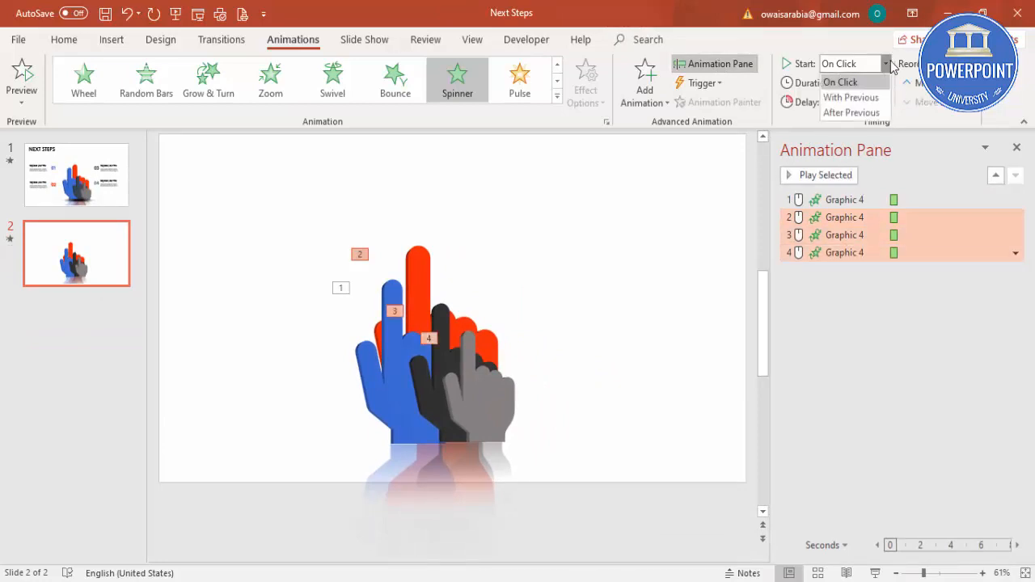
{"action": "left_click", "coordinate": [851, 97]}
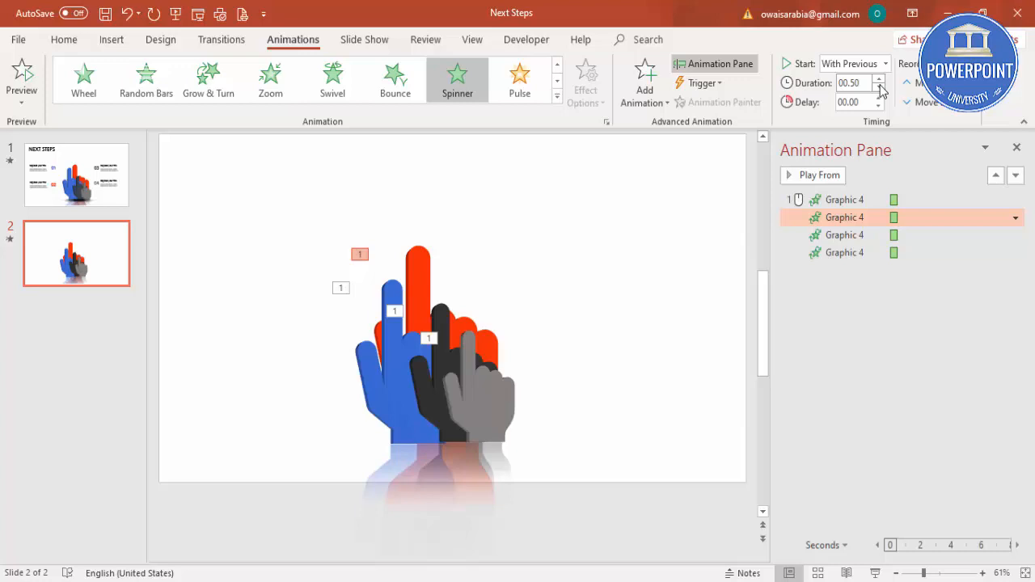
{"action": "left_click", "coordinate": [880, 105]}
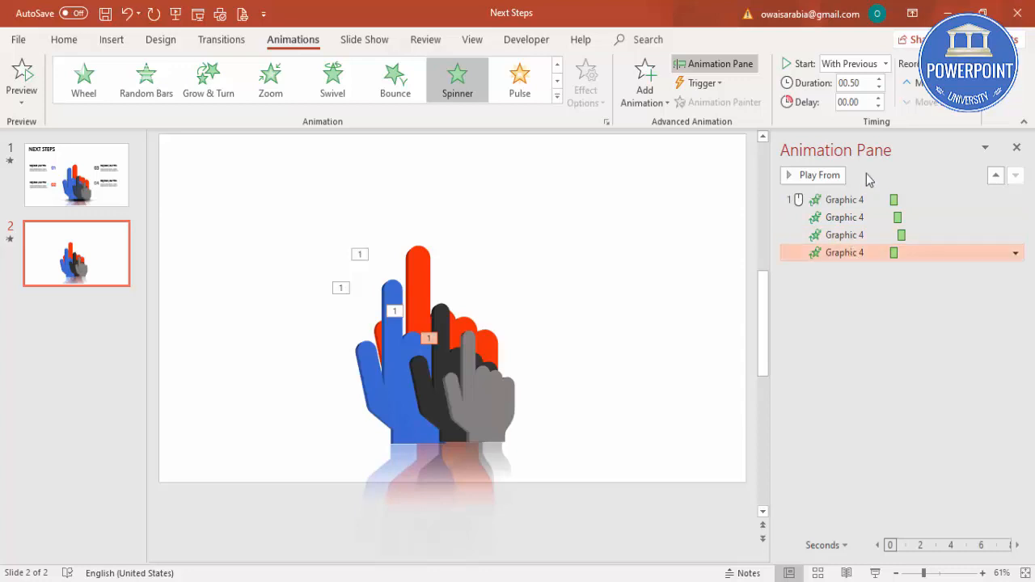
{"action": "left_click", "coordinate": [878, 99]}
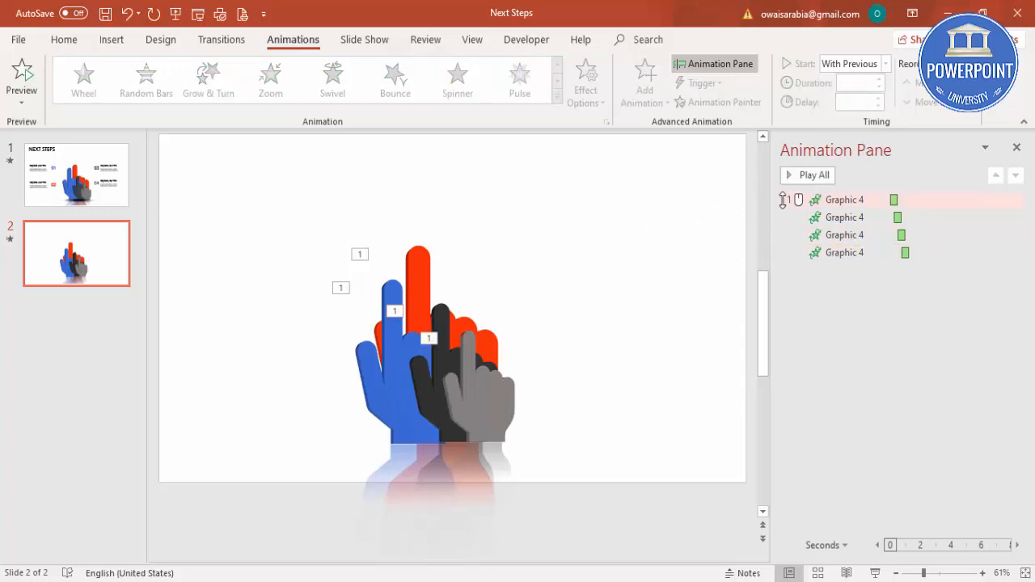
{"action": "left_click", "coordinate": [813, 175]}
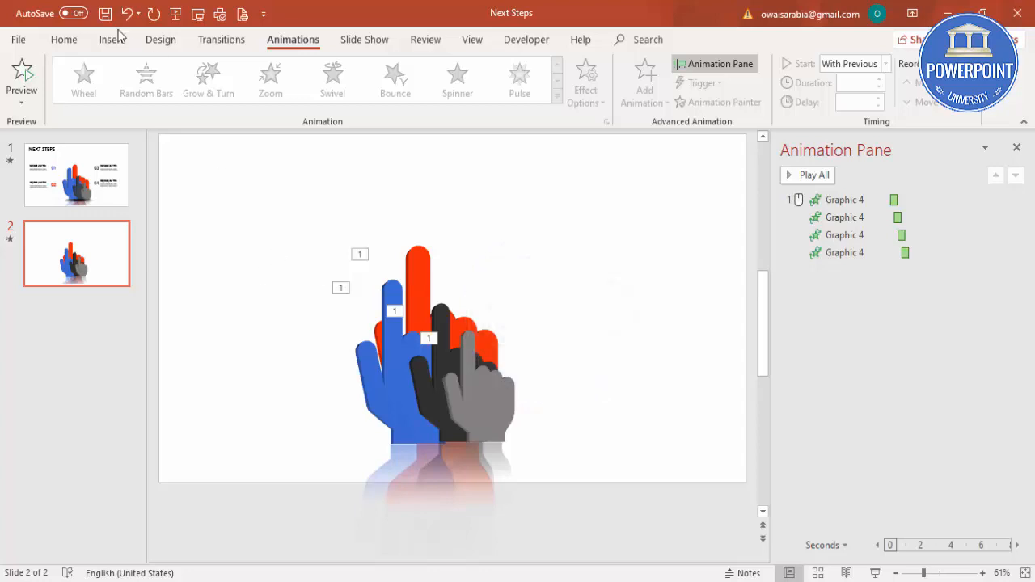
- Enlarge the 01 label to 44 pt and move it up-left of the hands
{"action": "left_click", "coordinate": [112, 39]}
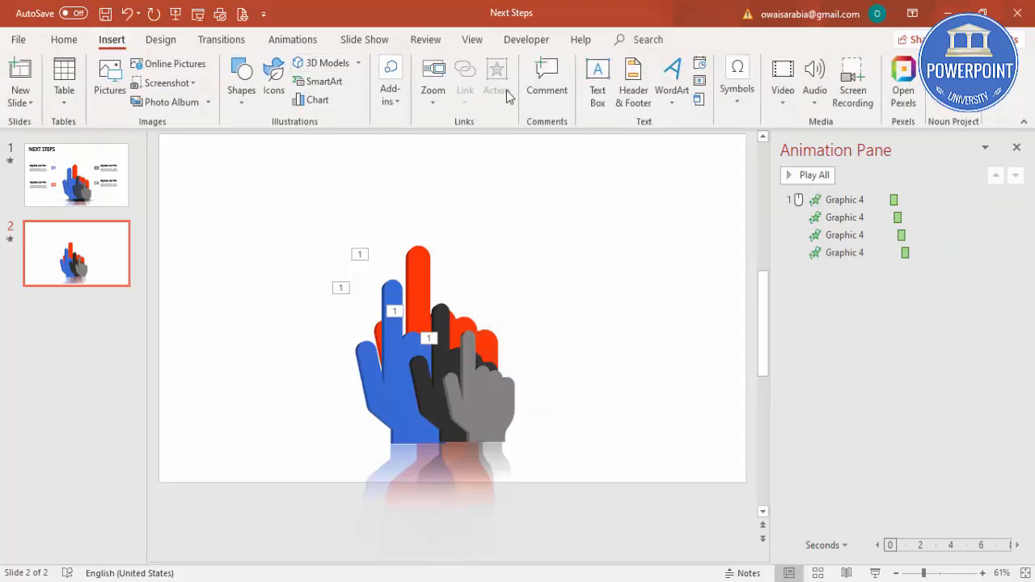
{"action": "left_click", "coordinate": [597, 77]}
{"action": "type", "text": "01"}
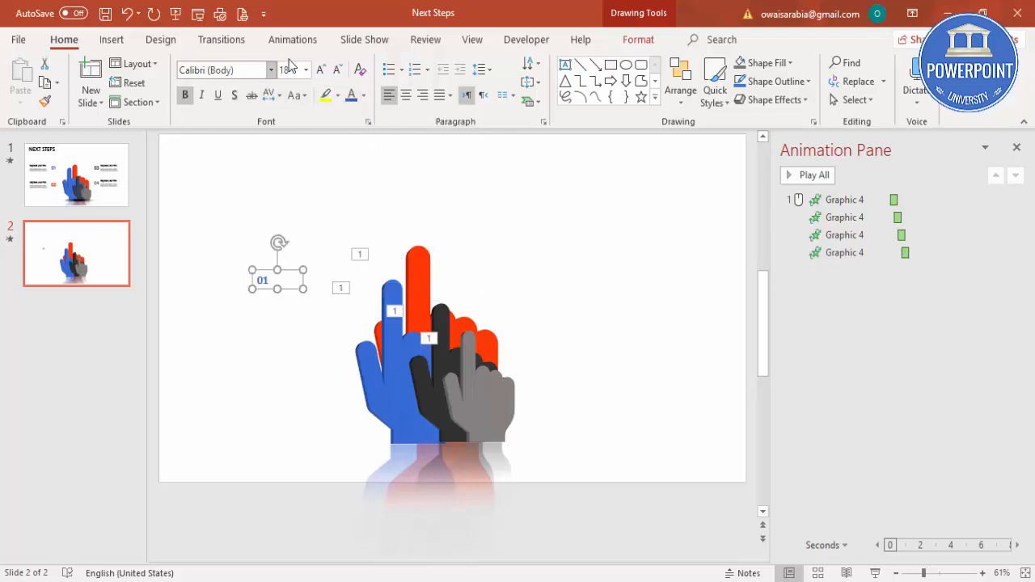
{"action": "left_click", "coordinate": [320, 70]}
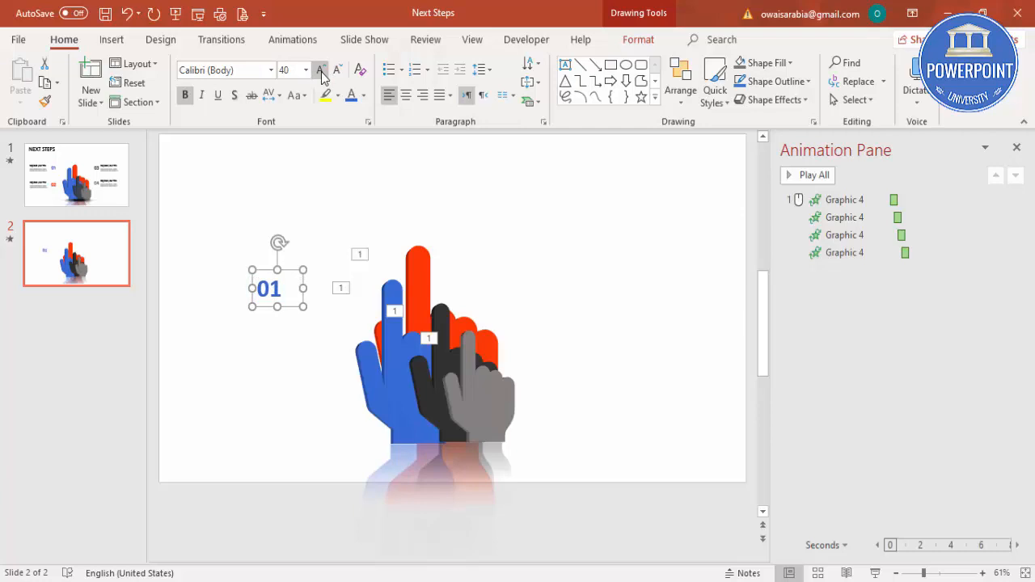
{"action": "left_click", "coordinate": [320, 69]}
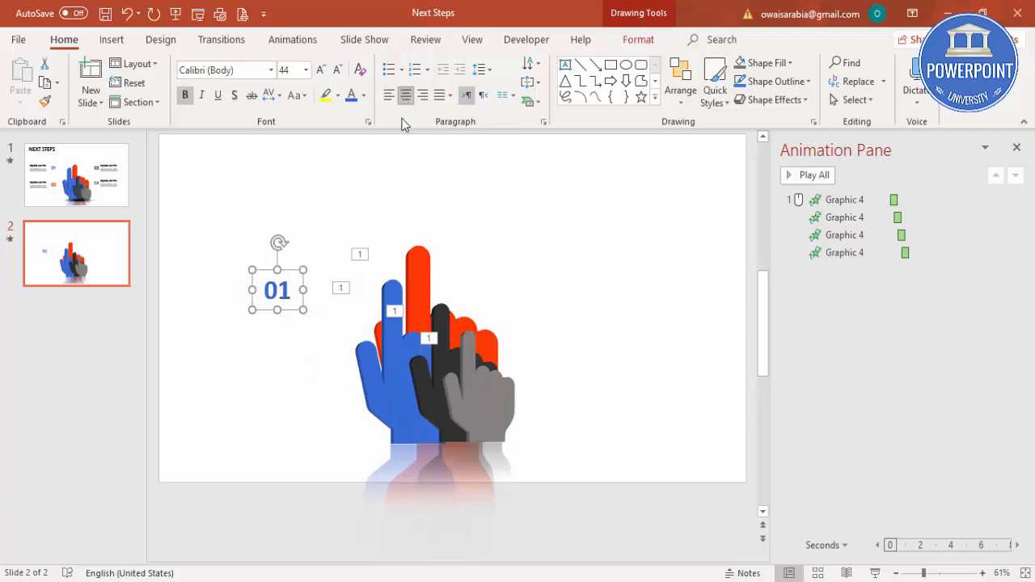
{"action": "left_click_drag", "start_coordinate": [277, 289], "coordinate": [304, 267]}
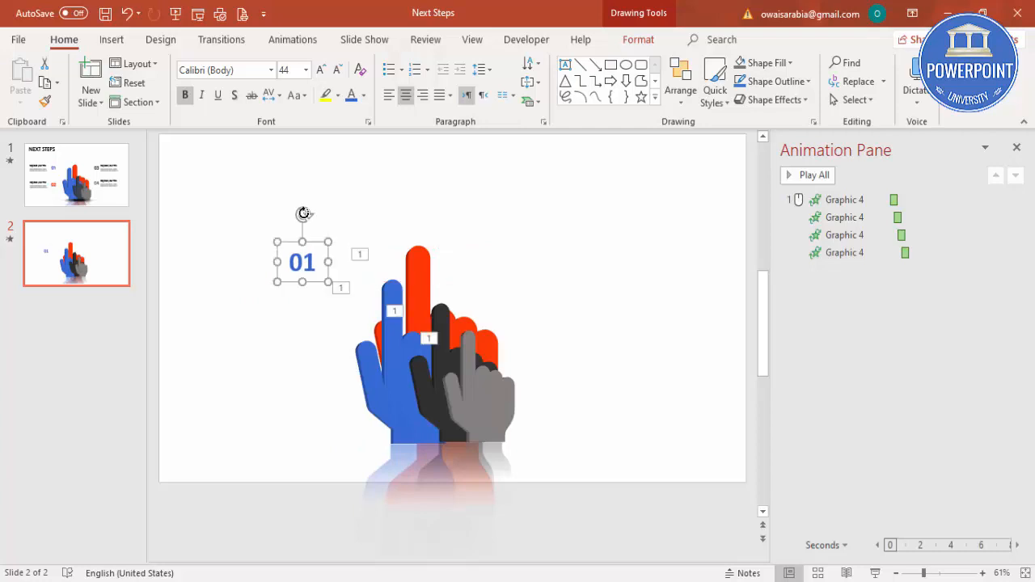
{"action": "left_click", "coordinate": [112, 39]}
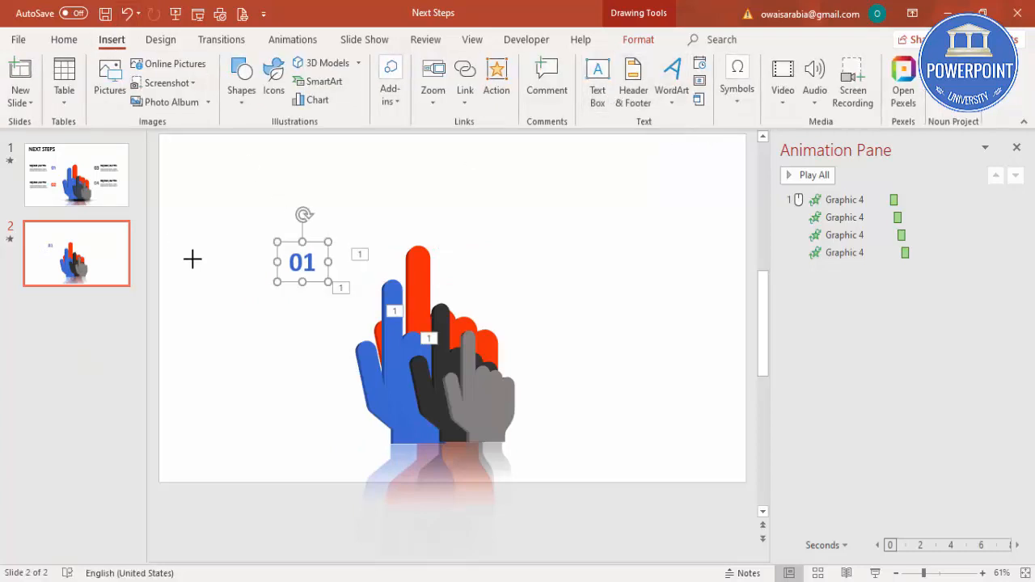
- Add a 'Type your text here' caption beside 01 and duplicate the pair four times around the hands
{"action": "left_click", "coordinate": [64, 38]}
{"action": "type", "text": "Type your text here"}
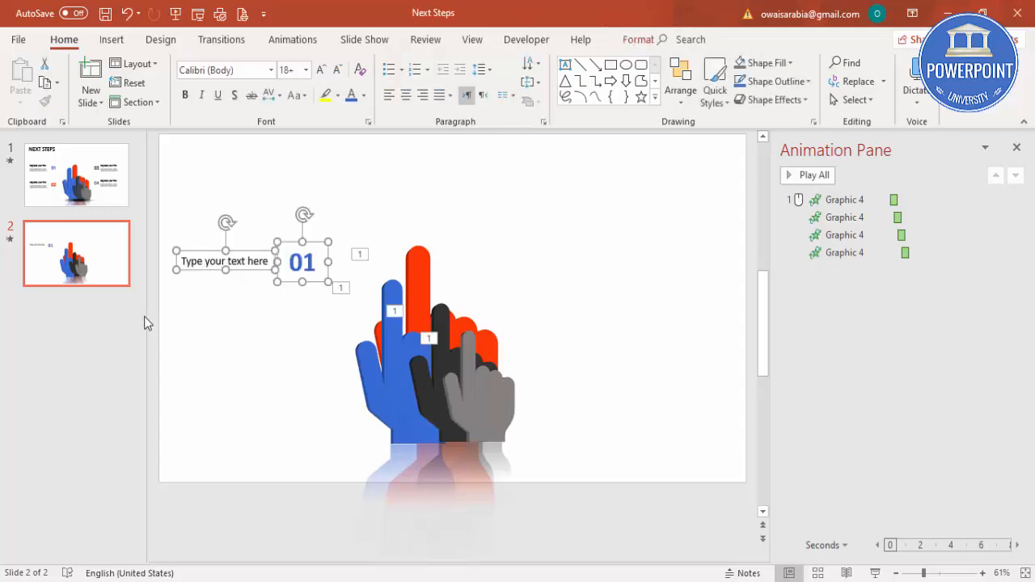
{"action": "left_click", "coordinate": [252, 262]}
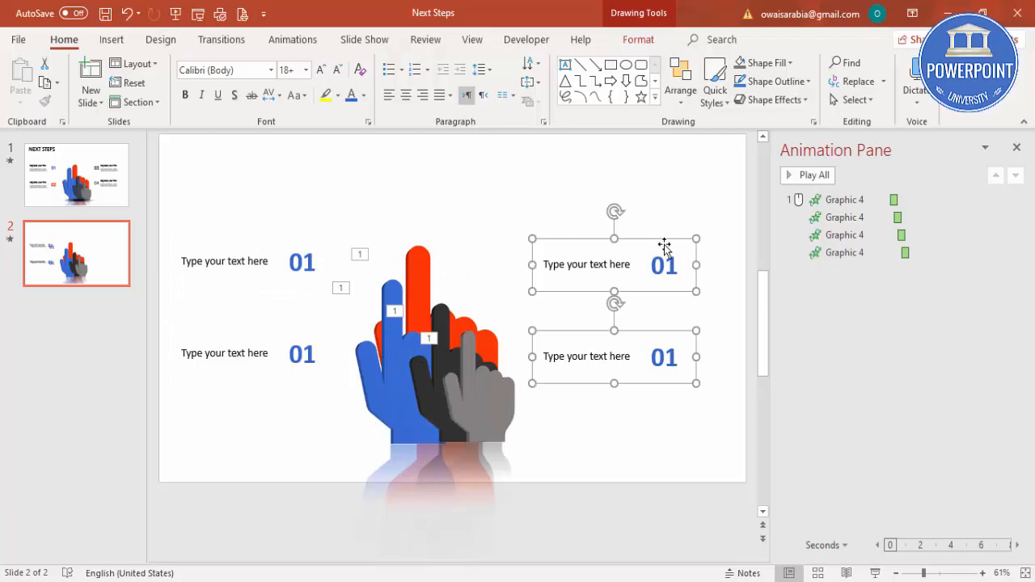
{"action": "left_click", "coordinate": [615, 356]}
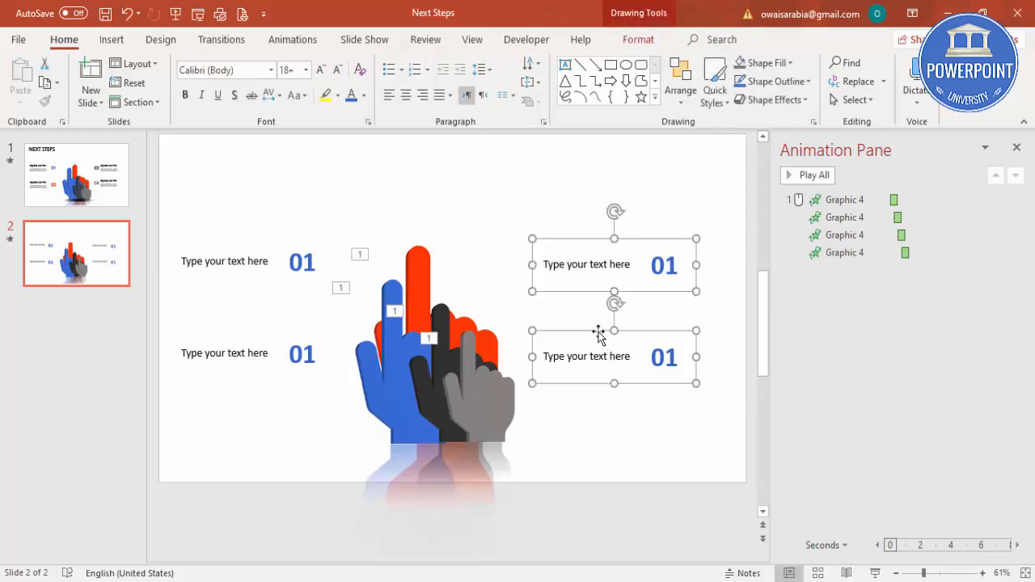
- Ungroup the right-side label pairs and retype the numbers as 02, 03 and 04
{"action": "right_click", "coordinate": [599, 331]}
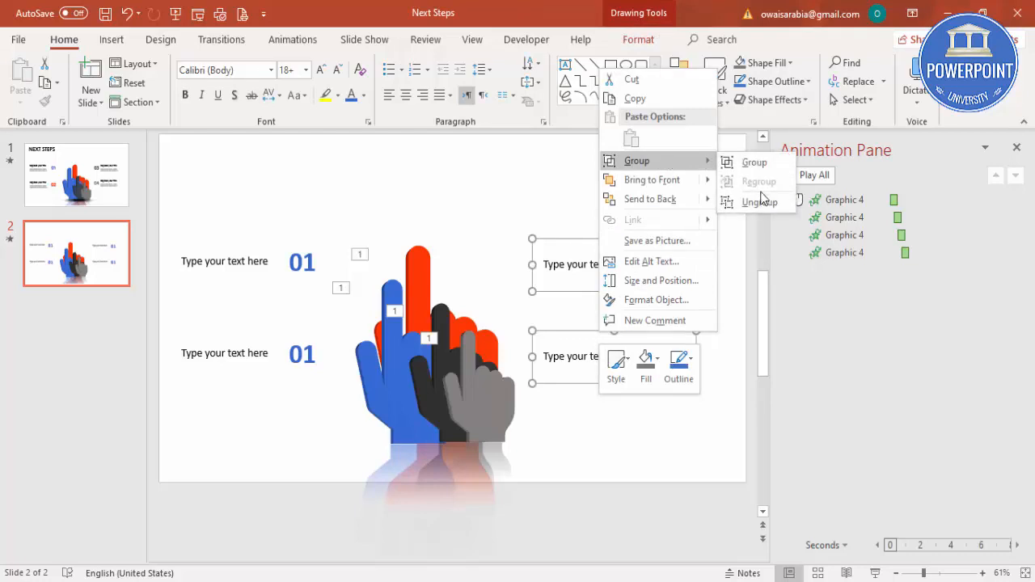
{"action": "left_click", "coordinate": [760, 200]}
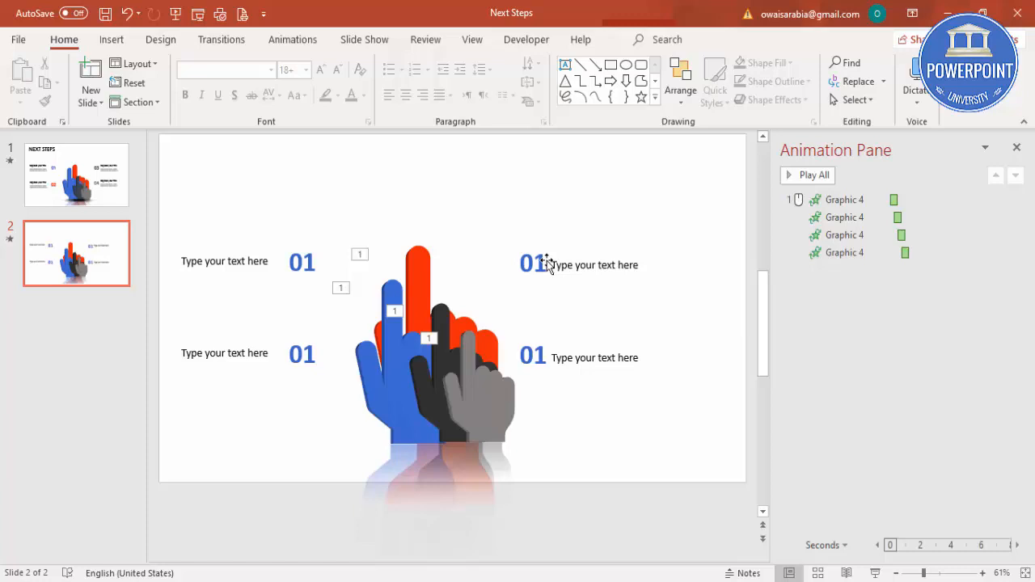
{"action": "left_click", "coordinate": [301, 354]}
{"action": "type", "text": "02"}
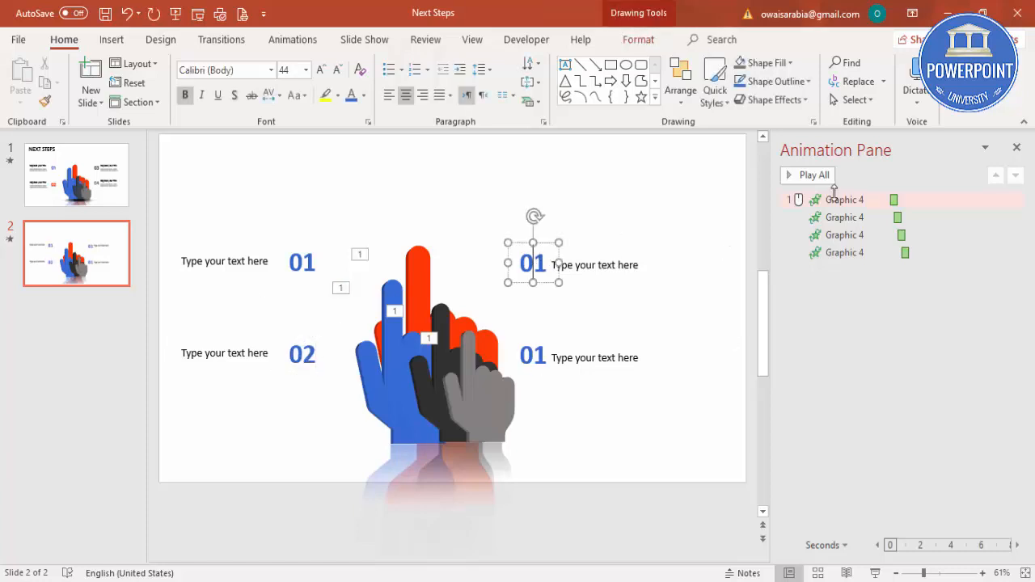
{"action": "type", "text": "3"}
{"action": "left_click", "coordinate": [533, 356]}
{"action": "type", "text": "04"}
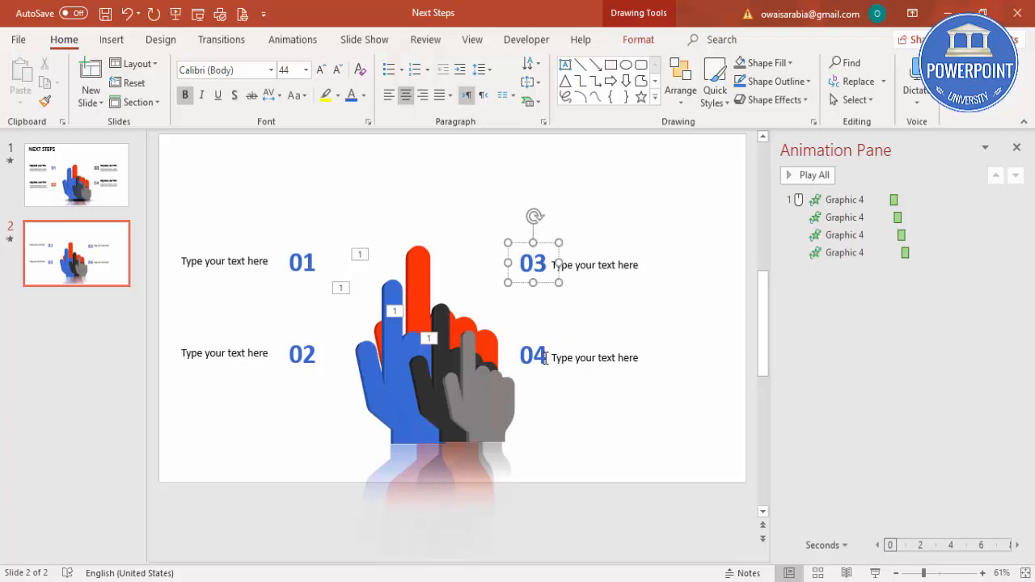
{"action": "left_click", "coordinate": [547, 408]}
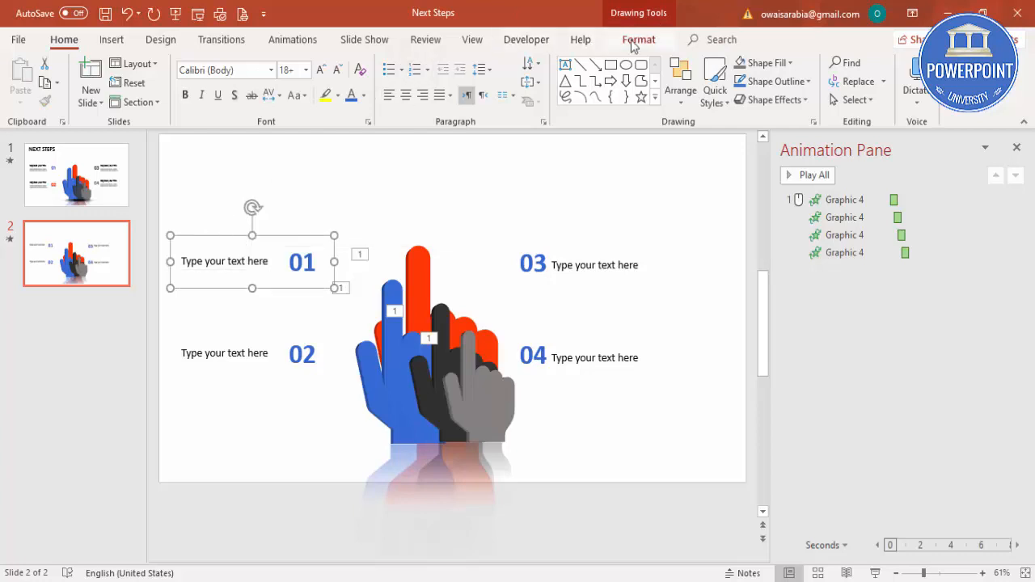
- Give the 01 and 02 labels a Fly In entrance with its direction set
{"action": "left_click", "coordinate": [293, 39]}
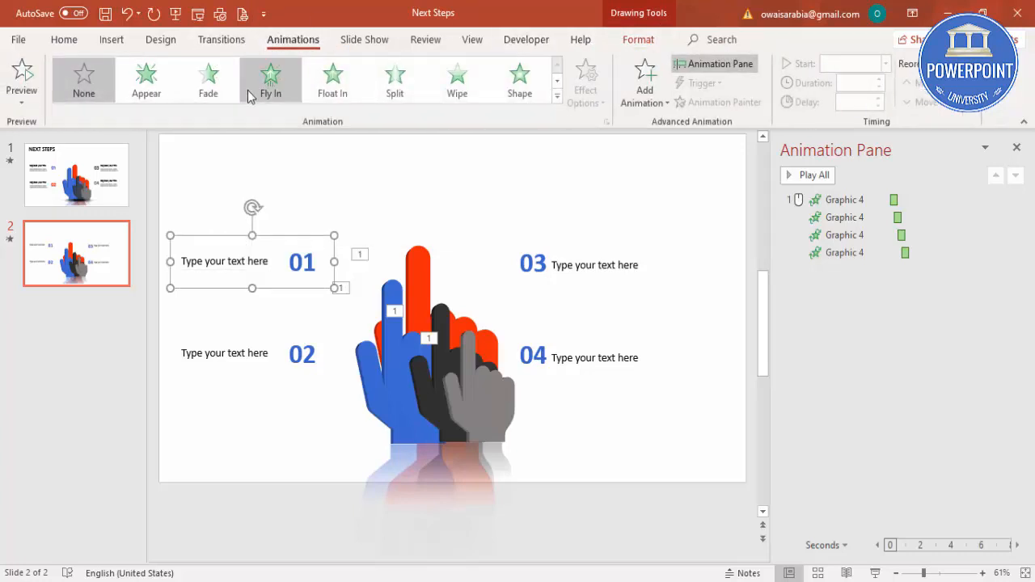
{"action": "left_click", "coordinate": [585, 81]}
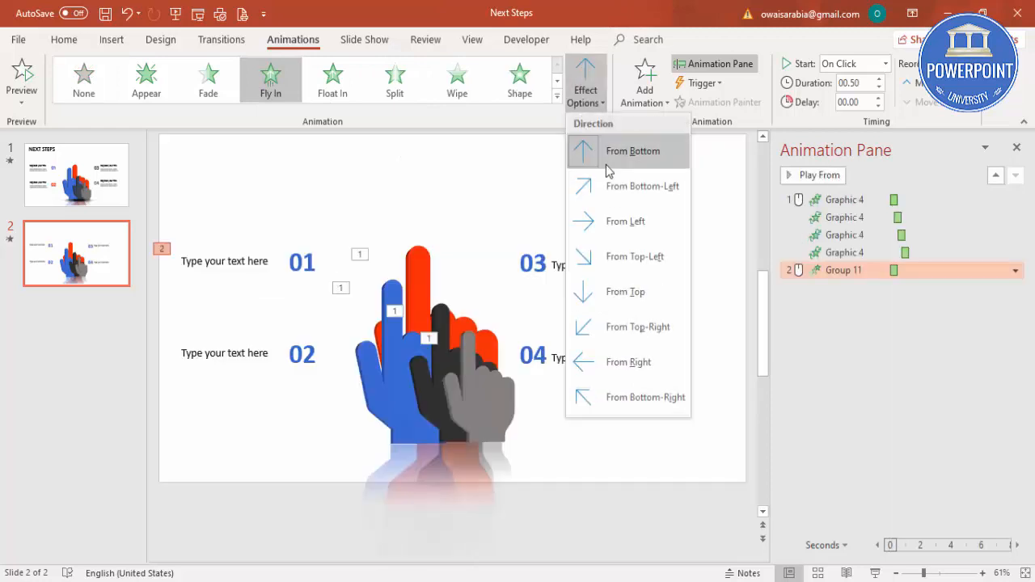
{"action": "left_click", "coordinate": [633, 150]}
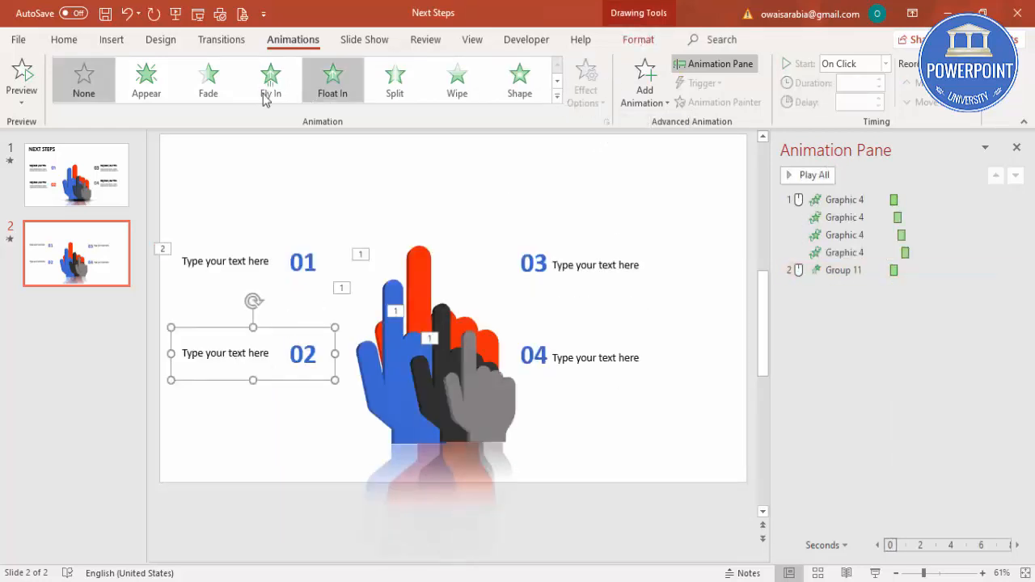
{"action": "left_click", "coordinate": [270, 79]}
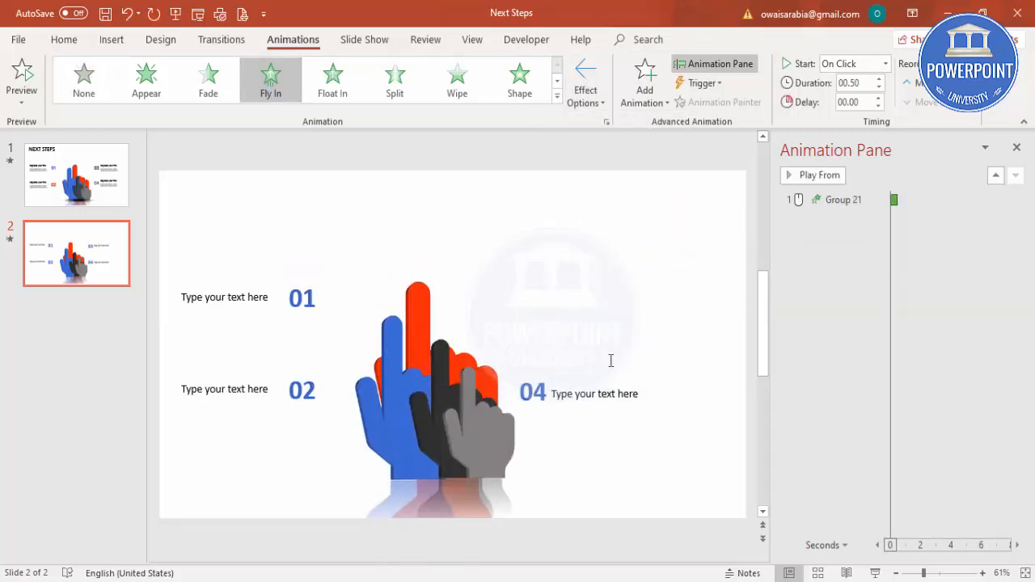
- Give the 03 and 04 labels a Fly In entrance arriving From Right
{"action": "left_click", "coordinate": [579, 356]}
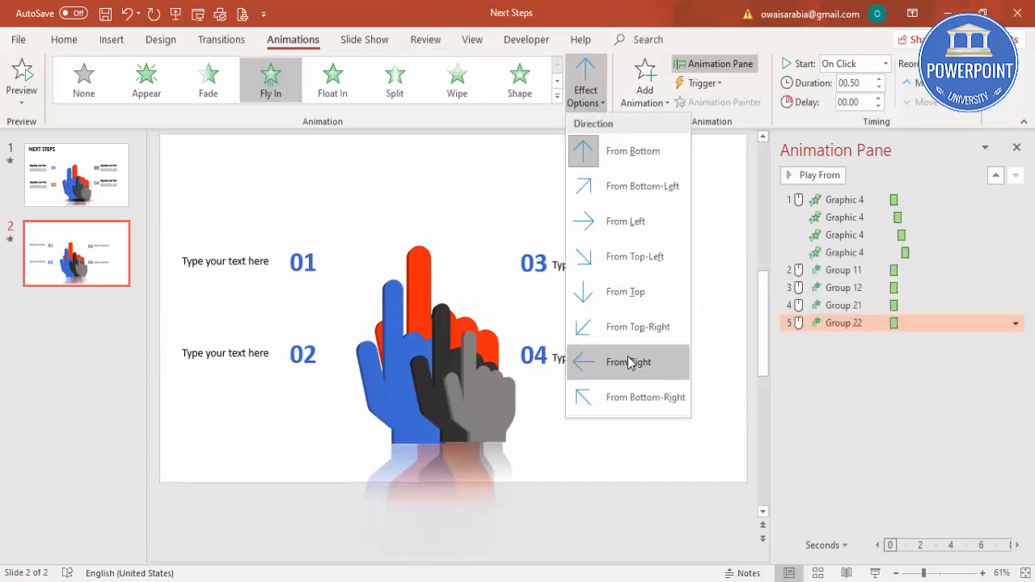
{"action": "left_click", "coordinate": [629, 362]}
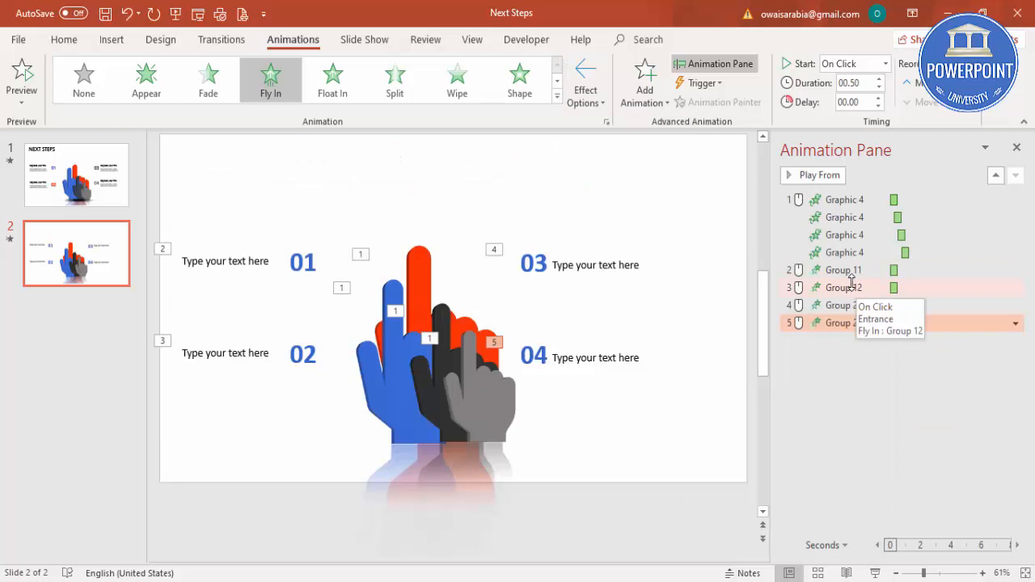
{"action": "left_click", "coordinate": [844, 268]}
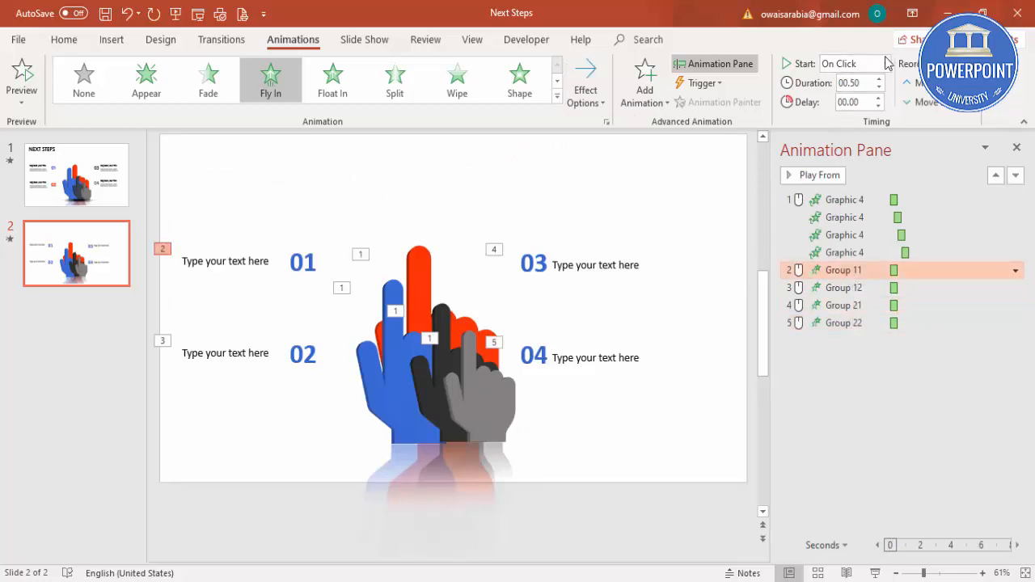
- Set the label group animations to start After Previous and play the whole sequence
{"action": "left_click", "coordinate": [851, 63]}
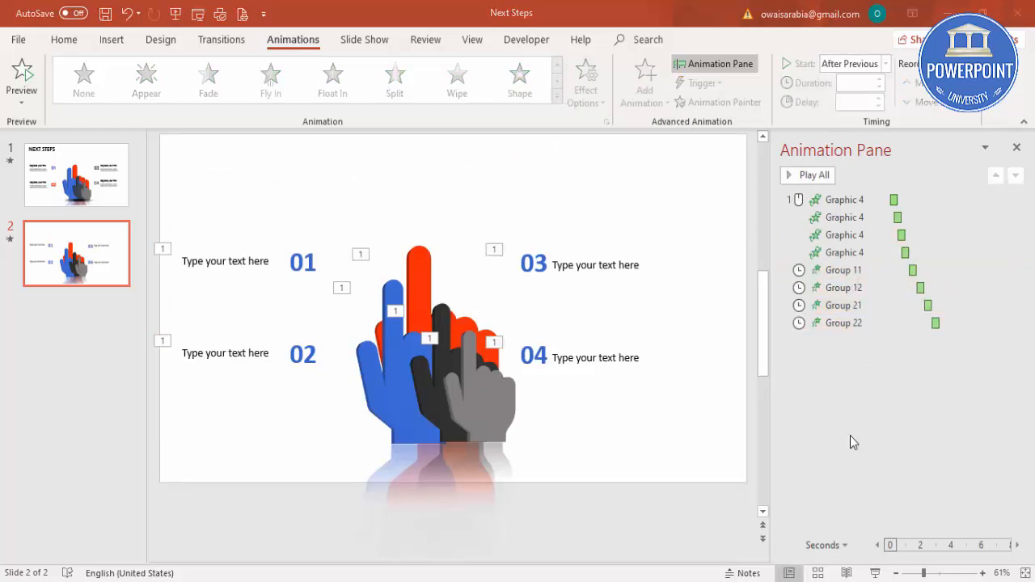
{"action": "left_click", "coordinate": [844, 288]}
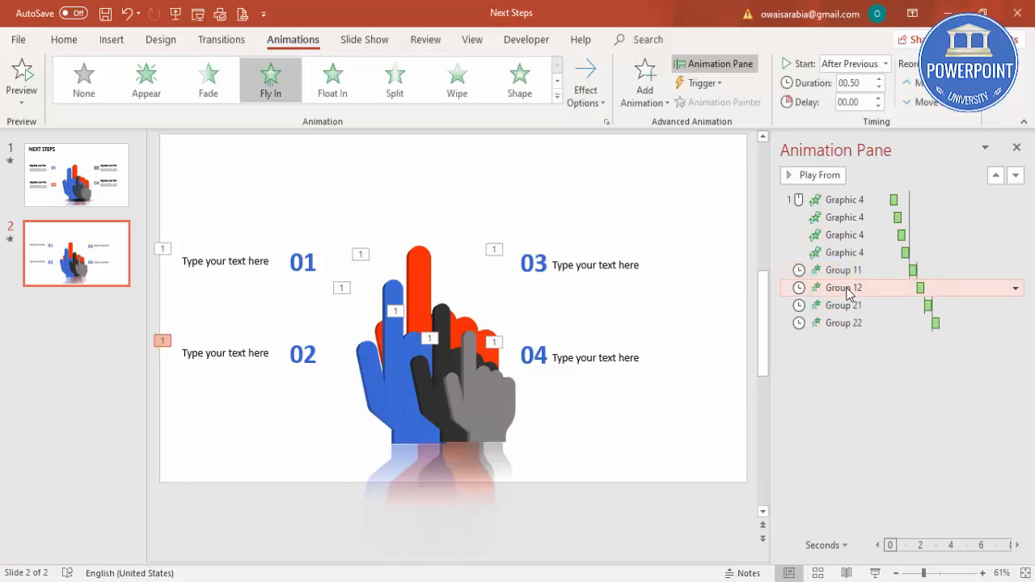
{"action": "left_click", "coordinate": [812, 174]}
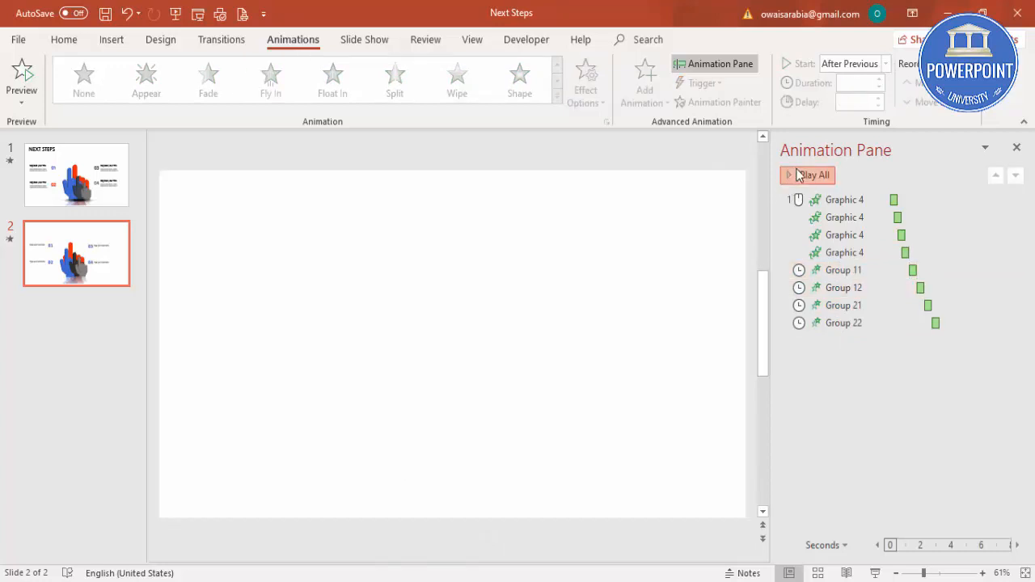
{"action": "left_click", "coordinate": [813, 174]}
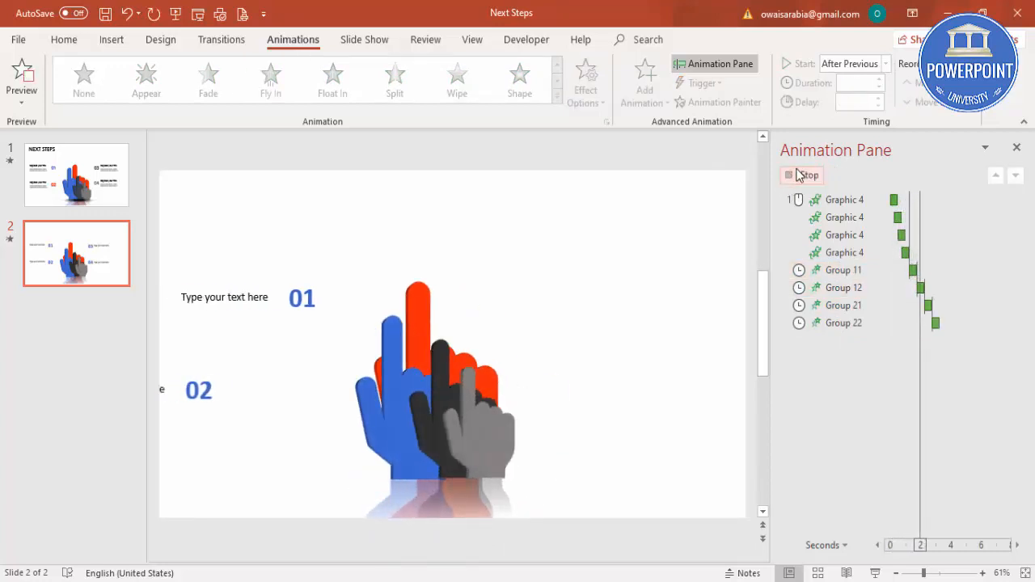